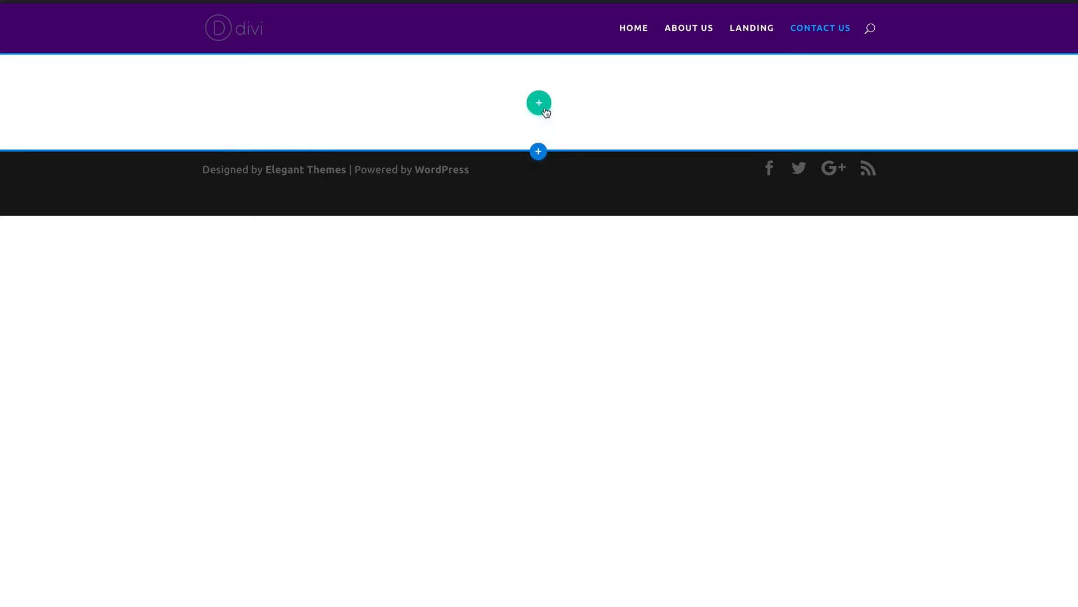
{"action": "mouse_move", "coordinate": [539, 103]}
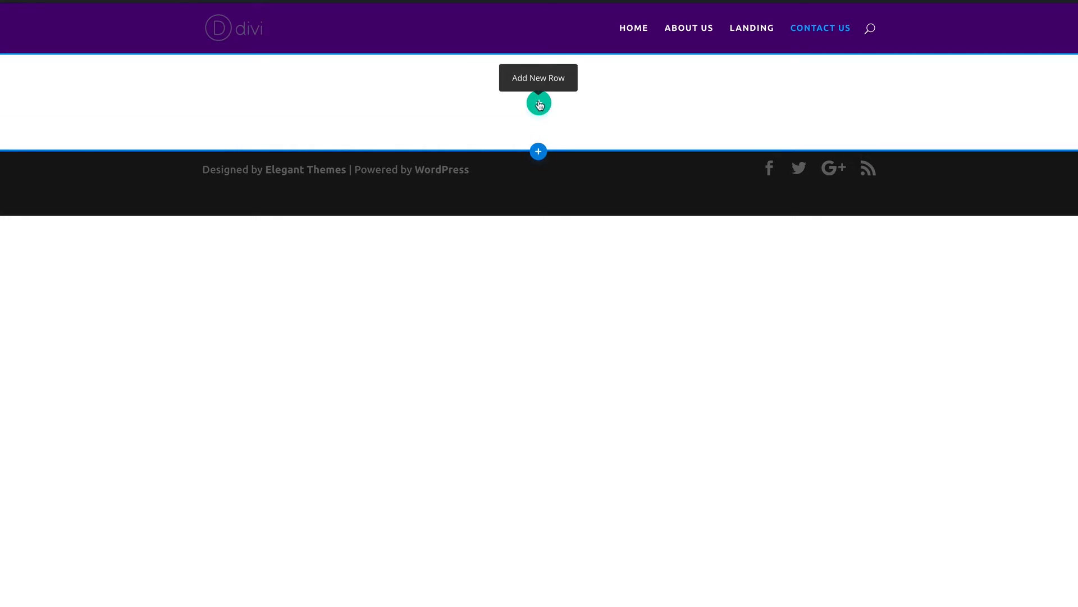
Add a 2/3 + 1/3 row to the empty section and scroll the module list to Contact Form.
{"action": "left_click", "coordinate": [538, 103]}
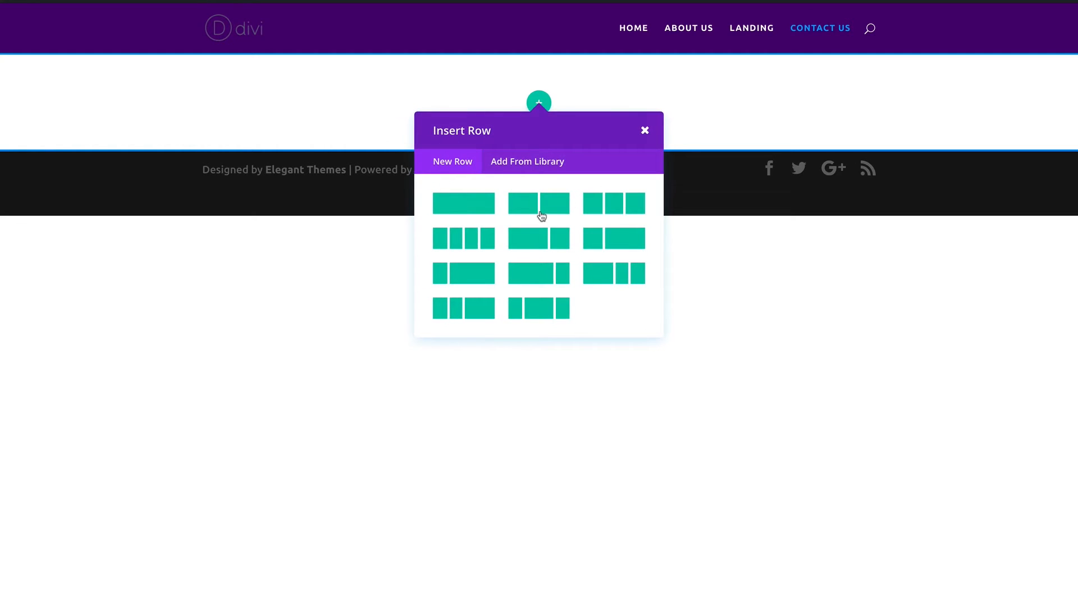
{"action": "mouse_move", "coordinate": [566, 244]}
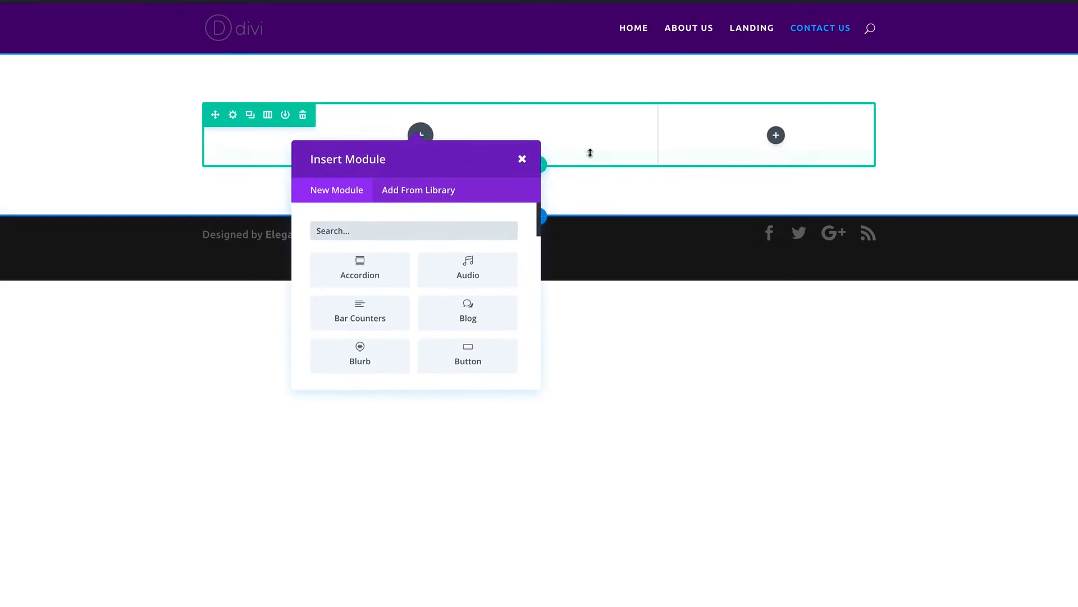
{"action": "mouse_move", "coordinate": [409, 153]}
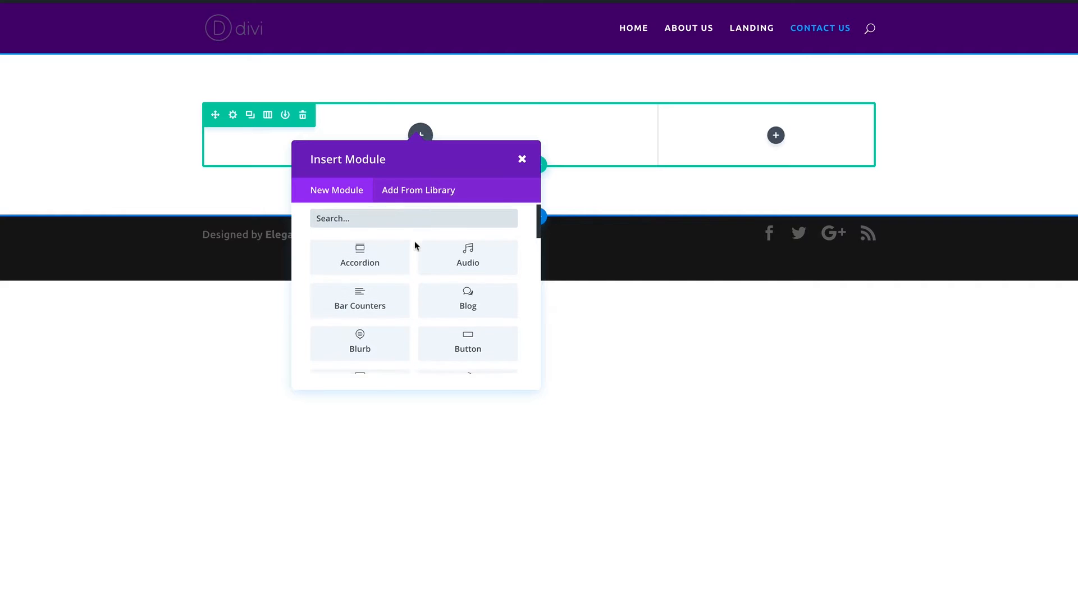
{"action": "scroll", "scroll_direction": "down", "scroll_amount": 3}
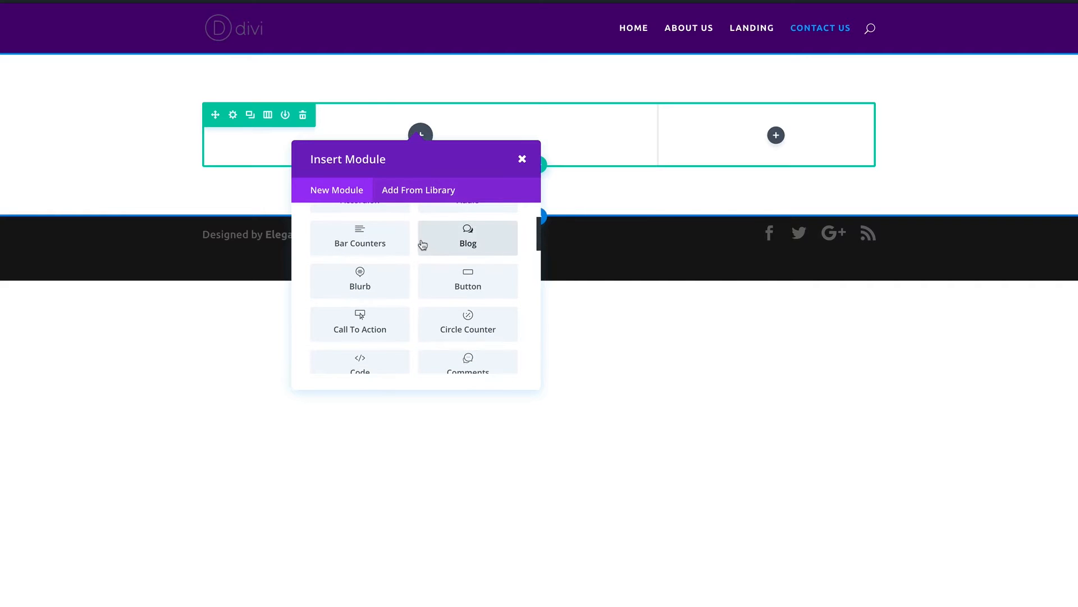
{"action": "scroll", "scroll_direction": "down", "scroll_amount": 3}
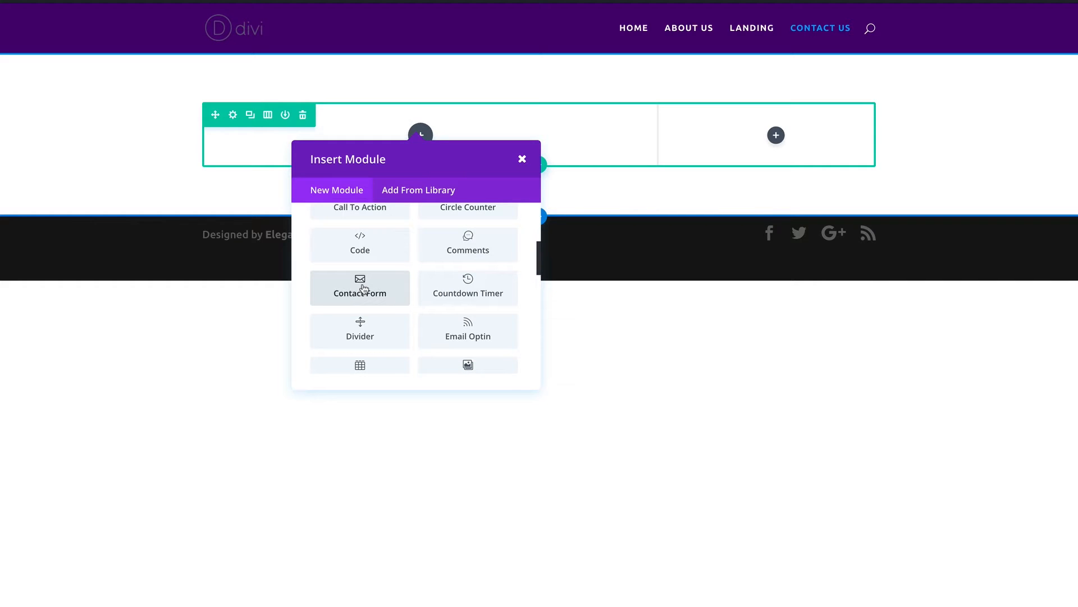
Insert a Contact Form module in the left column titled 'Contact Us'.
{"action": "left_click", "coordinate": [360, 287]}
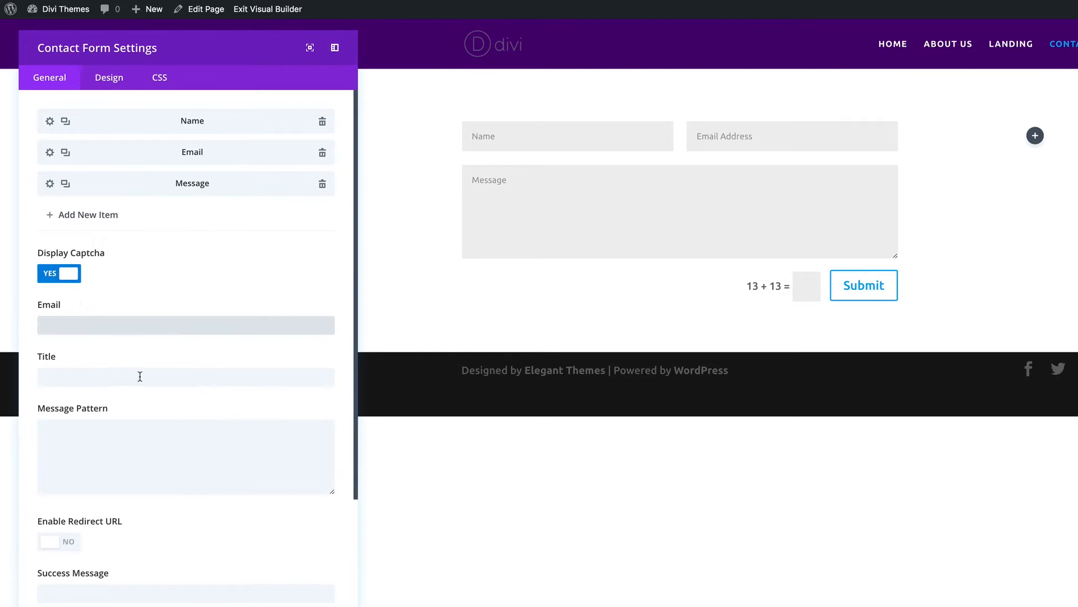
{"action": "type", "text": "Contact"}
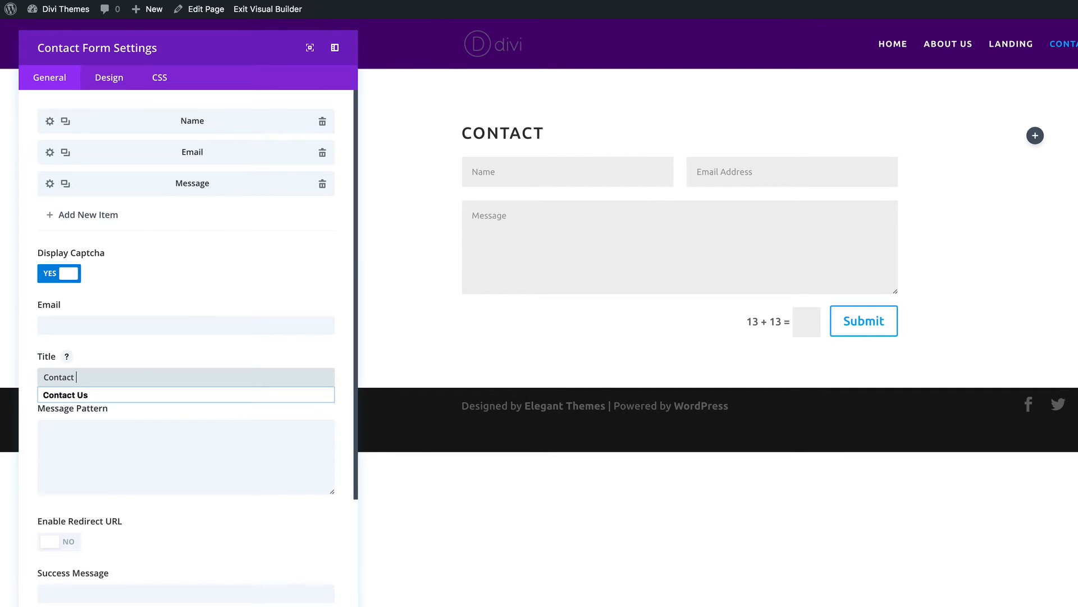
{"action": "type", "text": "Us"}
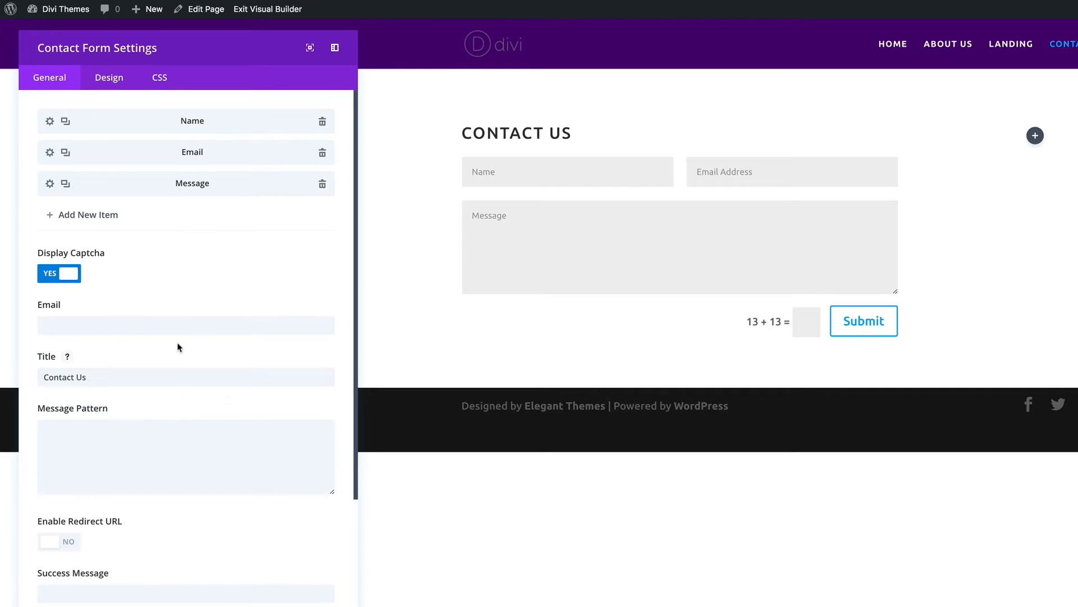
{"action": "scroll", "scroll_direction": "down", "scroll_amount": 3}
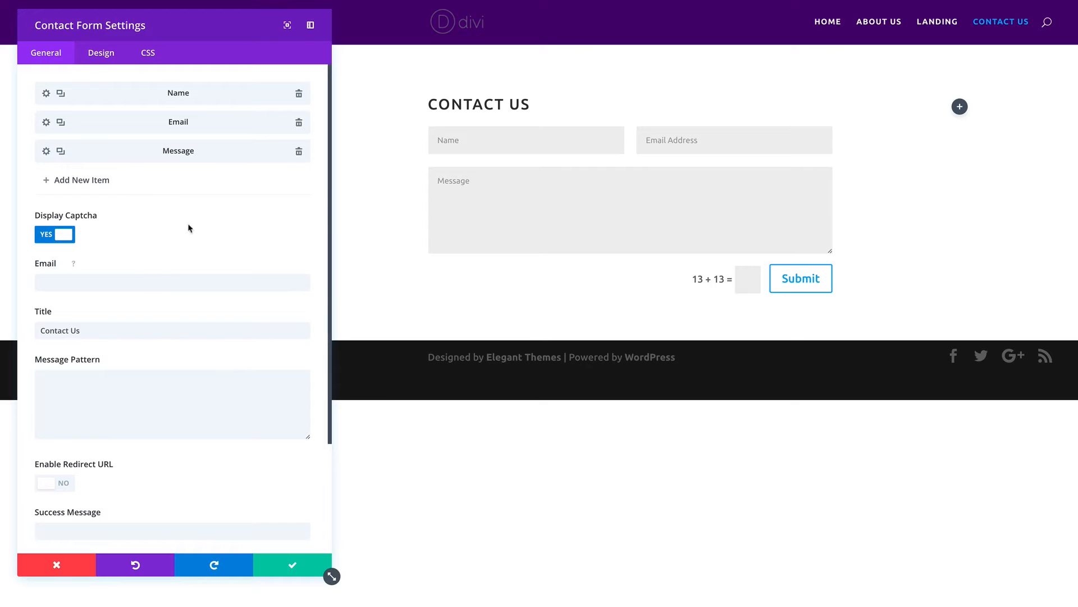
{"action": "mouse_move", "coordinate": [292, 568]}
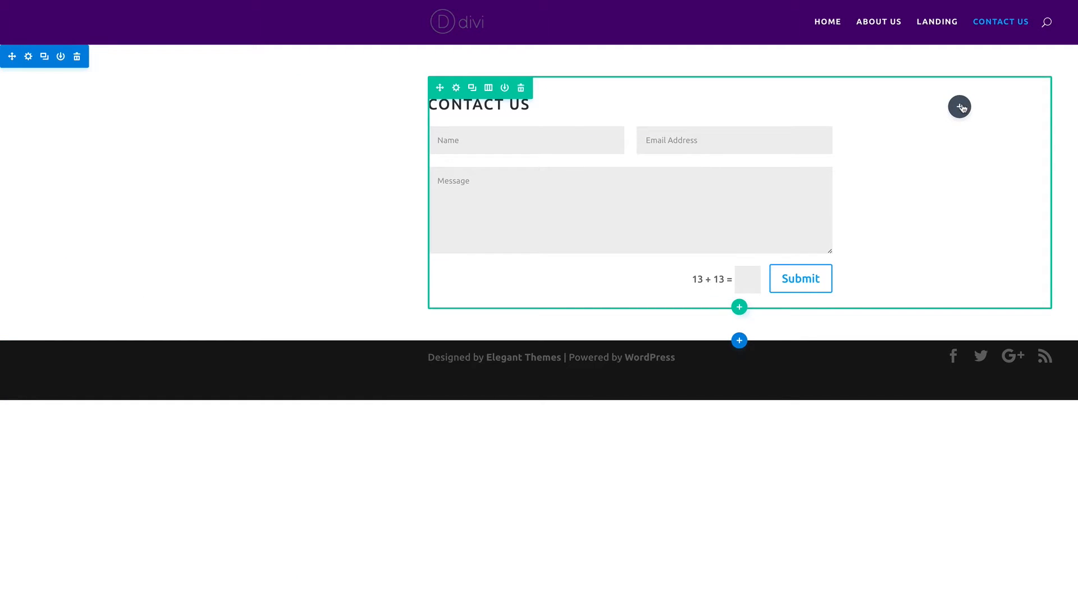
Insert a Text module in the right column with the Birmingham address and save it.
{"action": "left_click", "coordinate": [958, 107]}
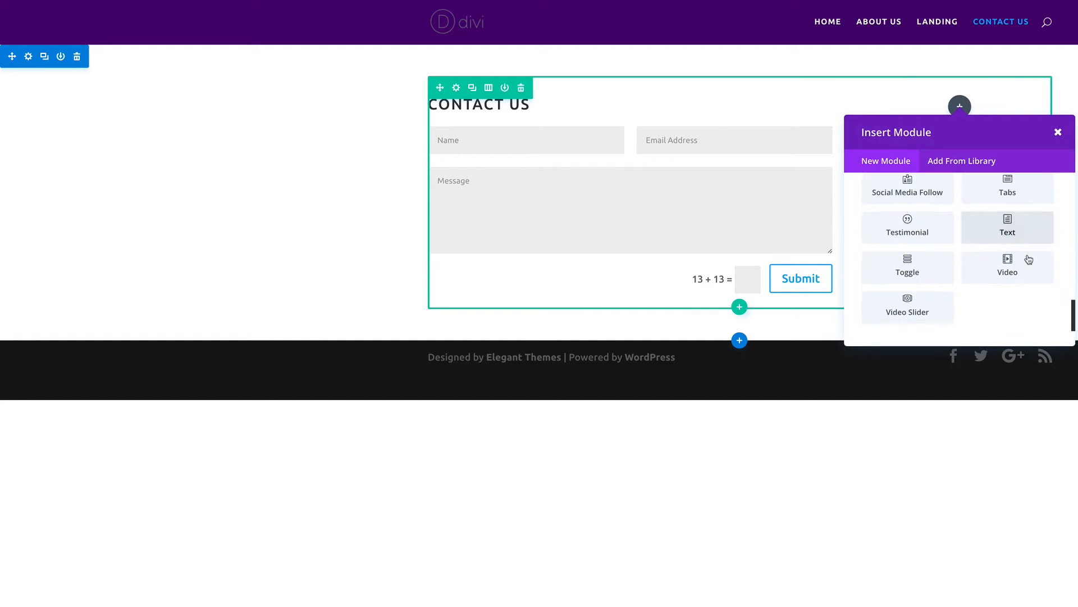
{"action": "left_click", "coordinate": [1007, 227]}
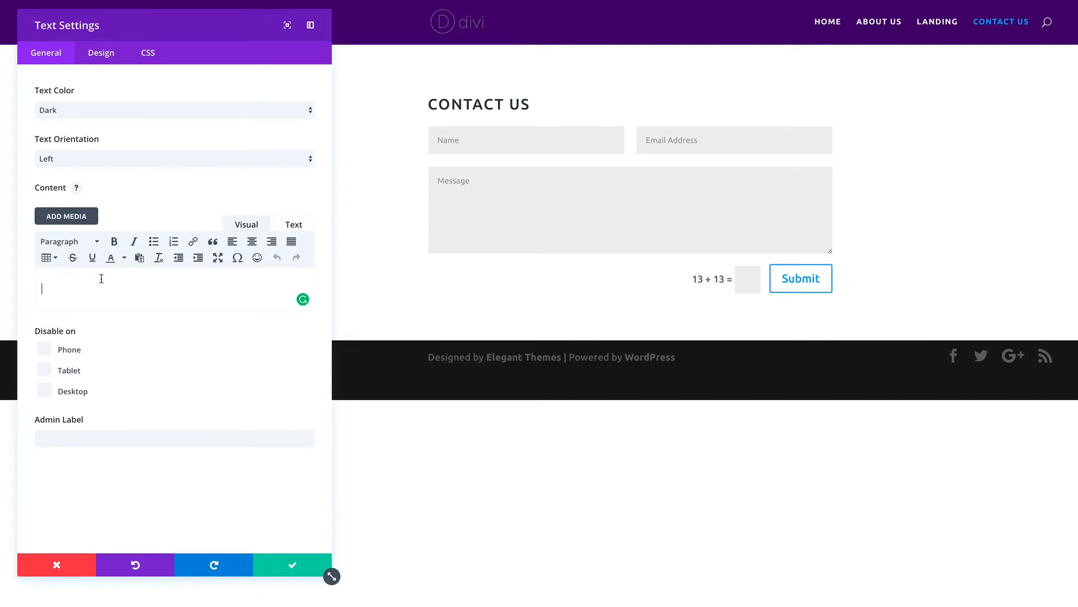
{"action": "type", "text": "Address"}
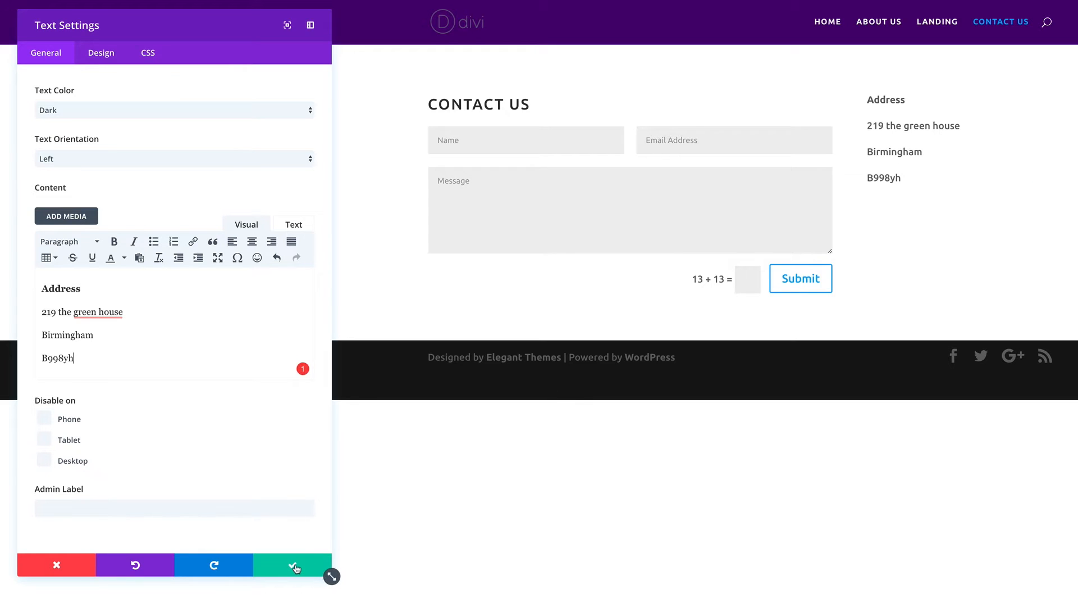
{"action": "left_click", "coordinate": [292, 564]}
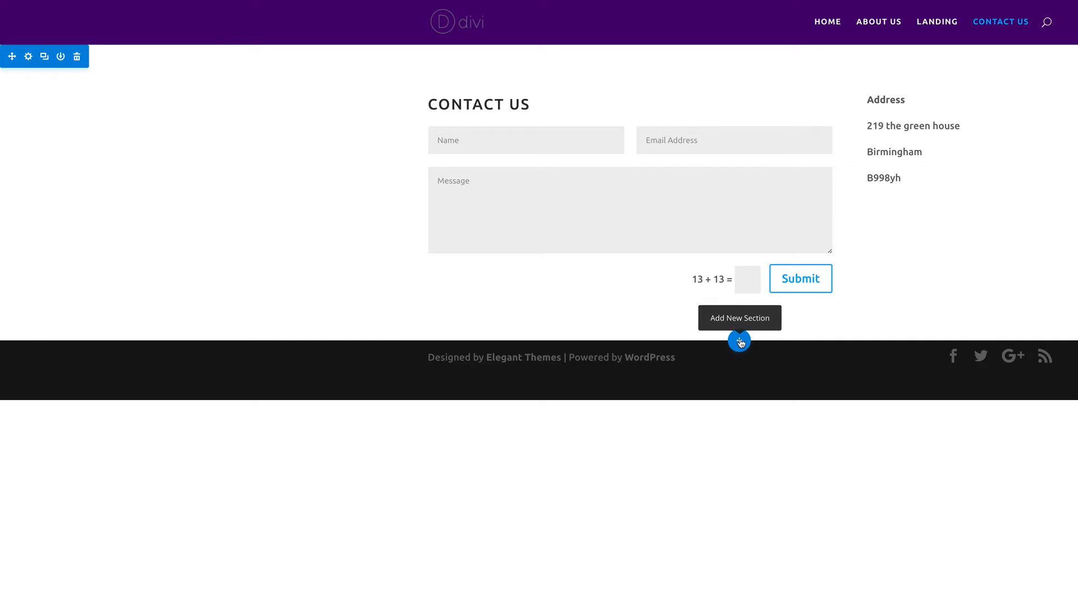
Add a Regular section below the contact area with an Image module.
{"action": "left_click", "coordinate": [740, 342]}
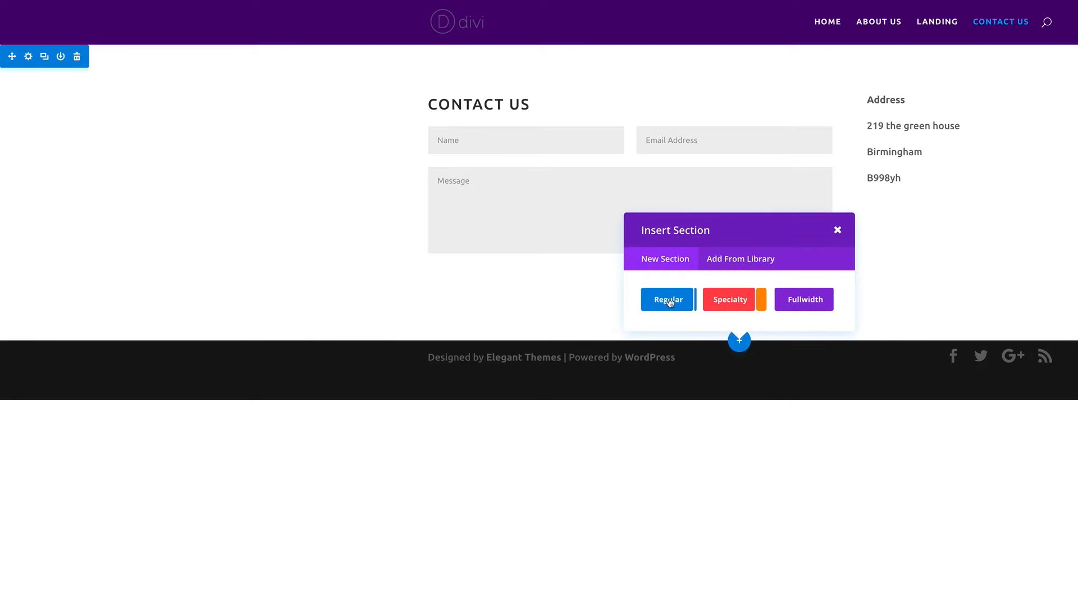
{"action": "left_click", "coordinate": [667, 299]}
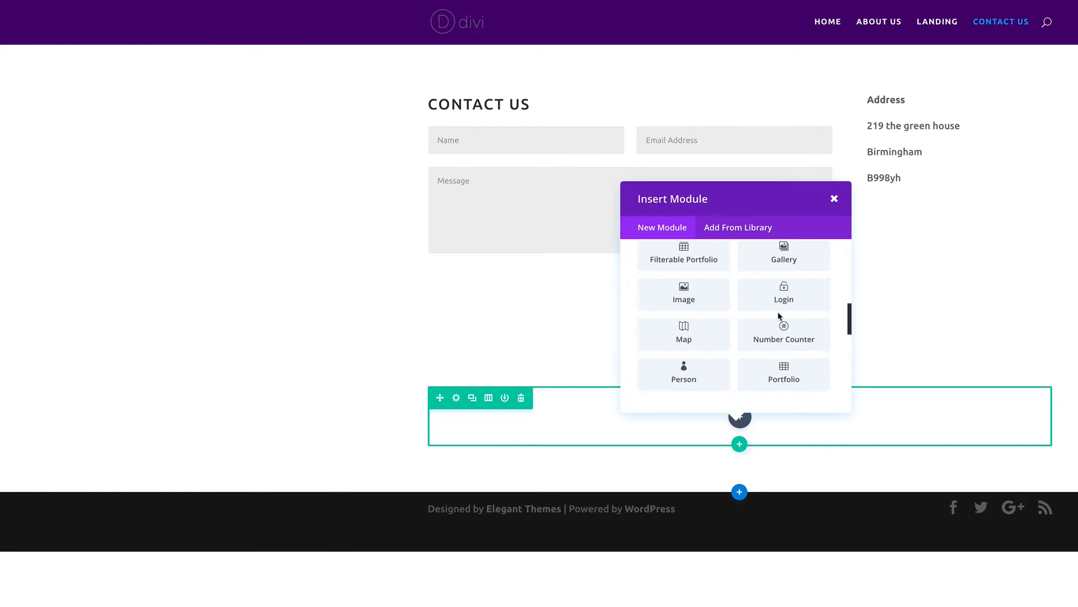
{"action": "left_click", "coordinate": [685, 292]}
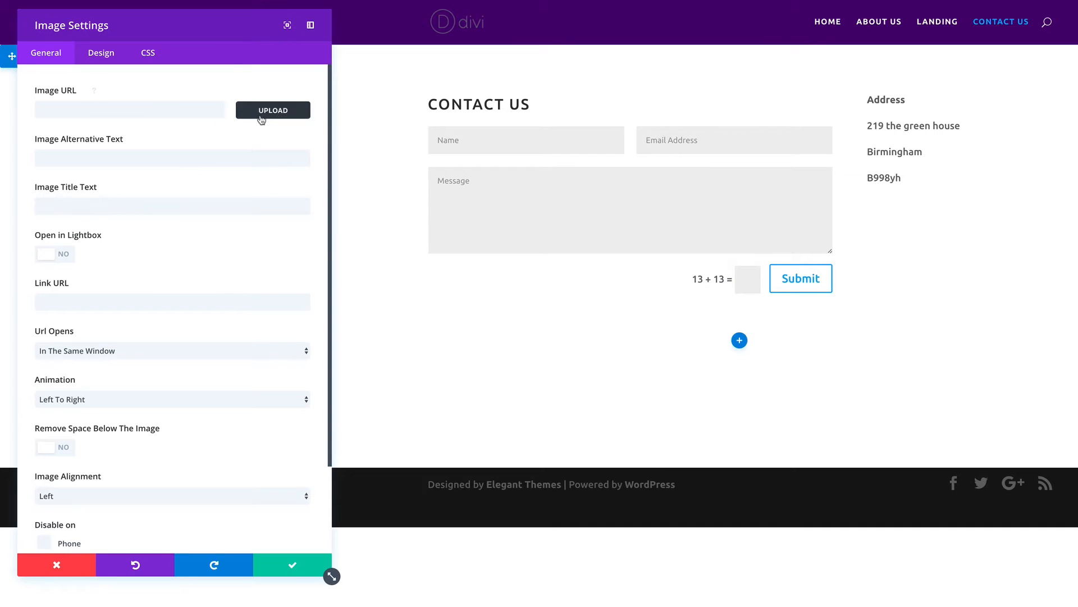
Choose the street map image from the Media Library, set No Animation and save.
{"action": "left_click", "coordinate": [272, 110]}
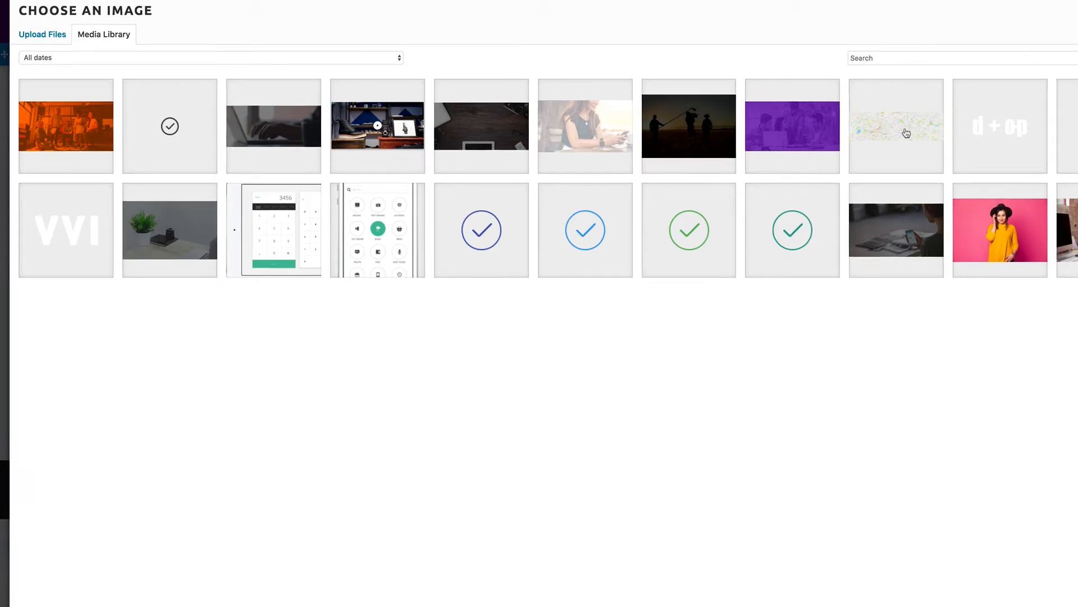
{"action": "left_click", "coordinate": [897, 126]}
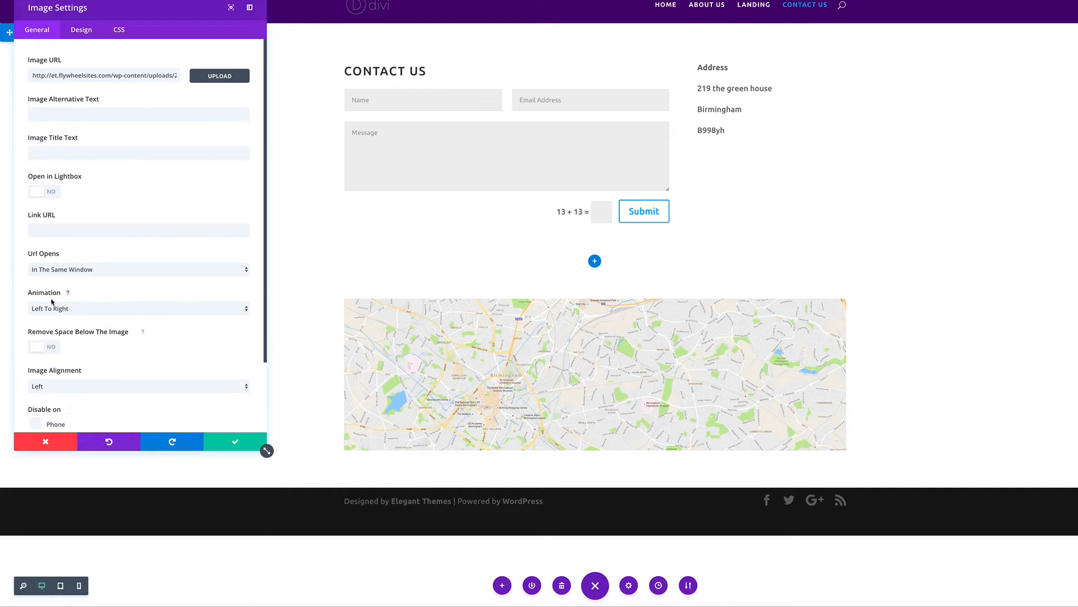
{"action": "left_click", "coordinate": [137, 308]}
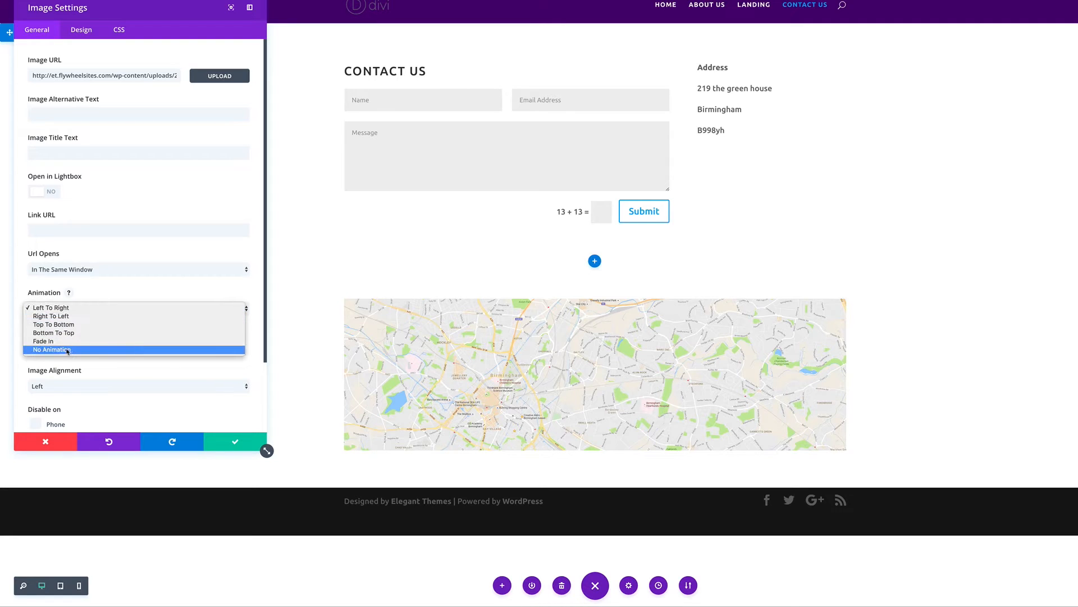
{"action": "left_click", "coordinate": [50, 350]}
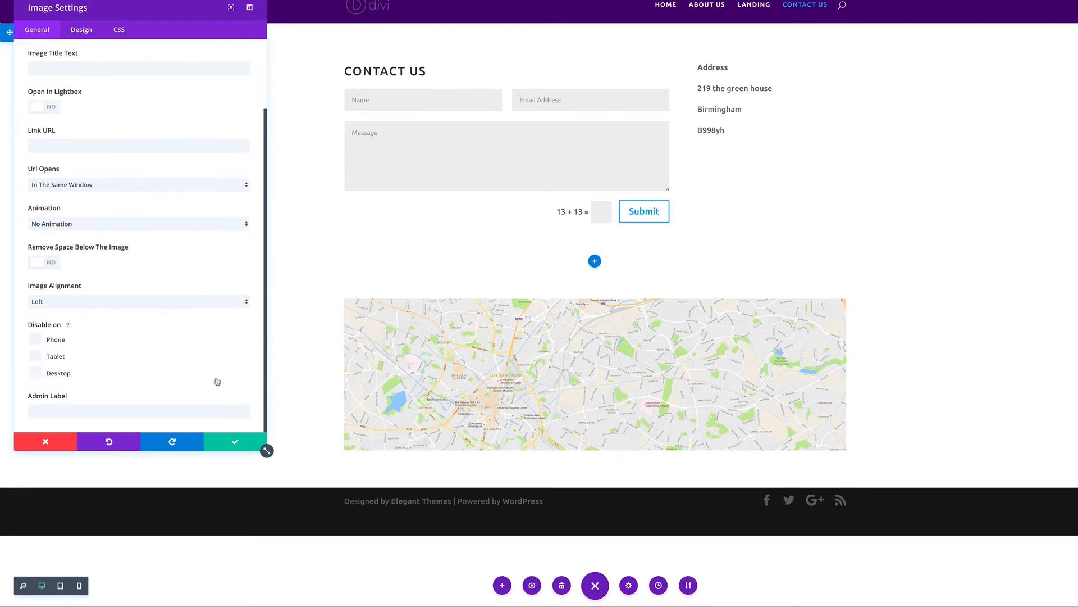
{"action": "left_click", "coordinate": [235, 441]}
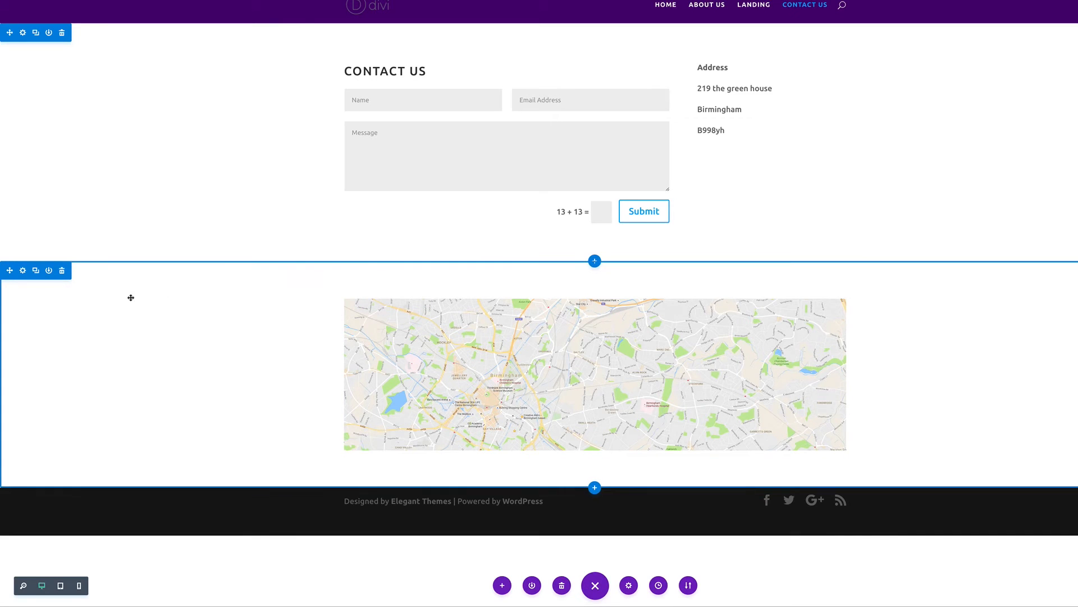
Set the map section's background colour to black and save the page.
{"action": "left_click", "coordinate": [22, 271]}
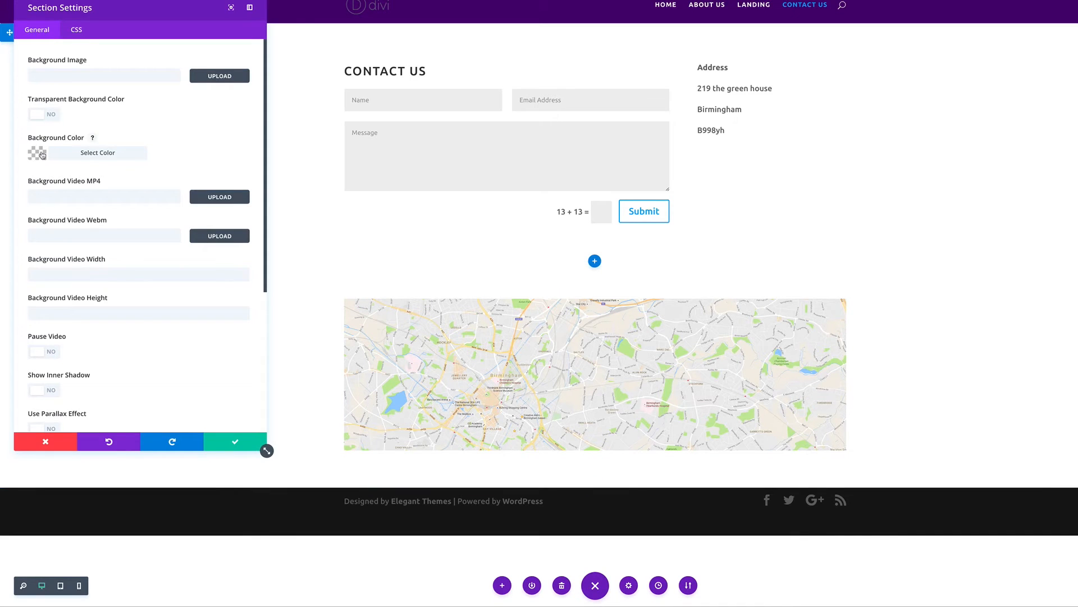
{"action": "left_click", "coordinate": [98, 152]}
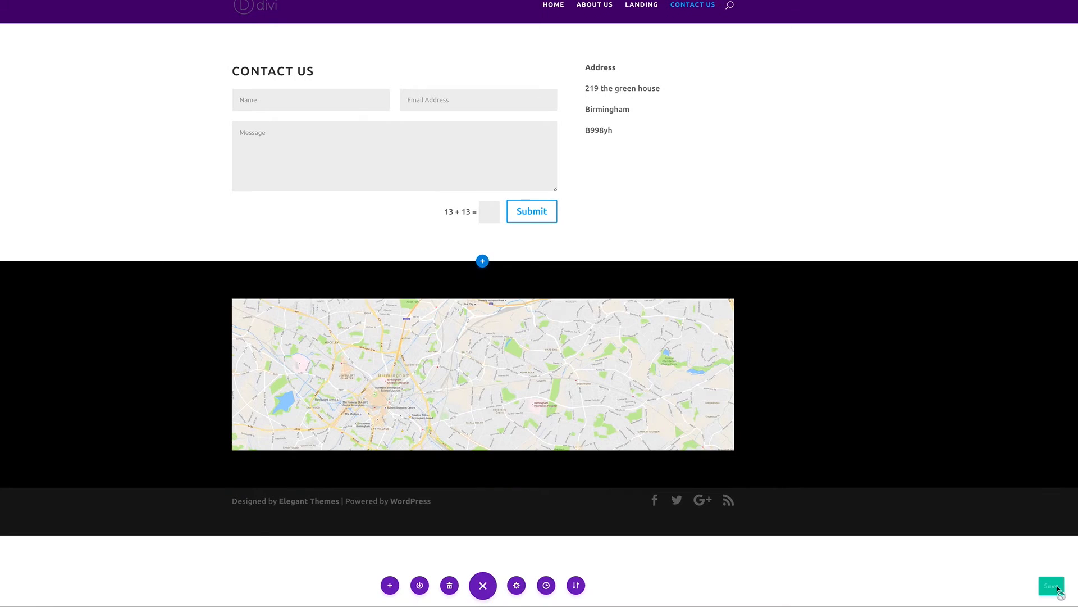
{"action": "left_click", "coordinate": [1052, 585]}
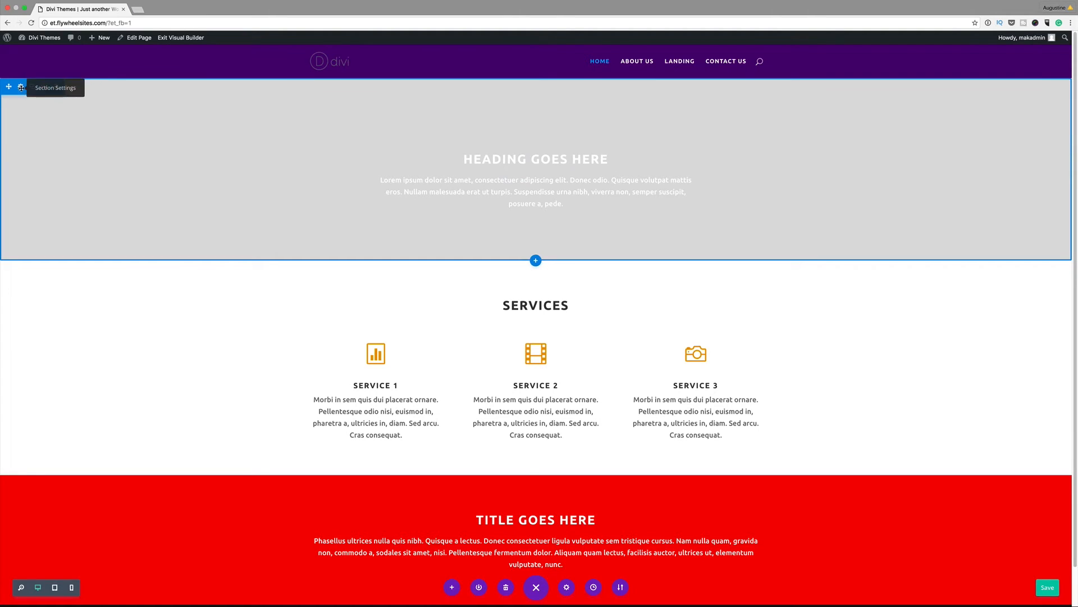
Set video-bg.mp4 as the top hero section's MP4 background video and save the section.
{"action": "left_click", "coordinate": [21, 86]}
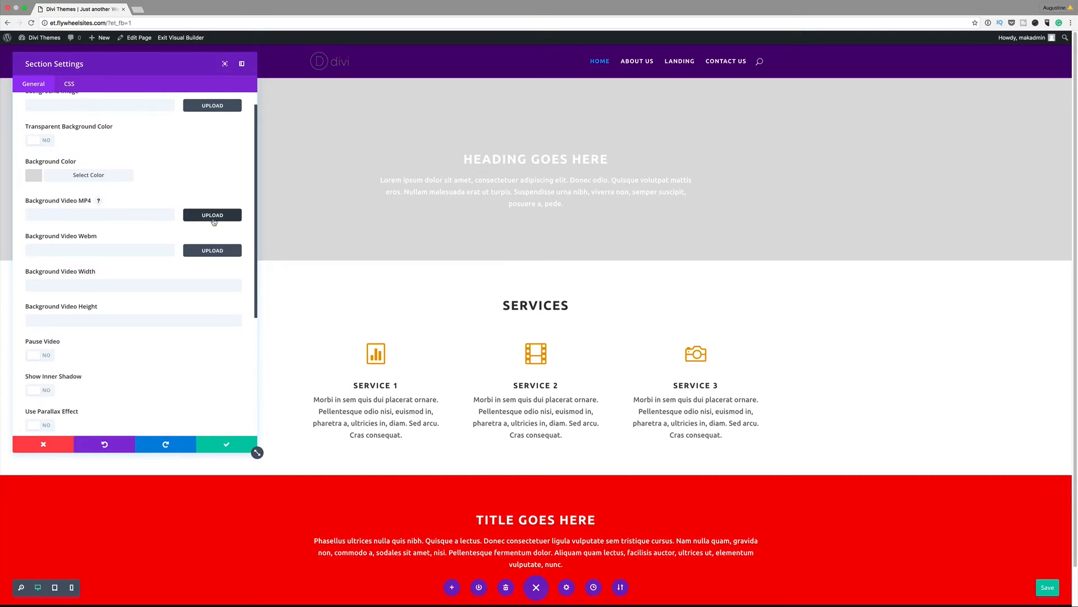
{"action": "left_click", "coordinate": [213, 215]}
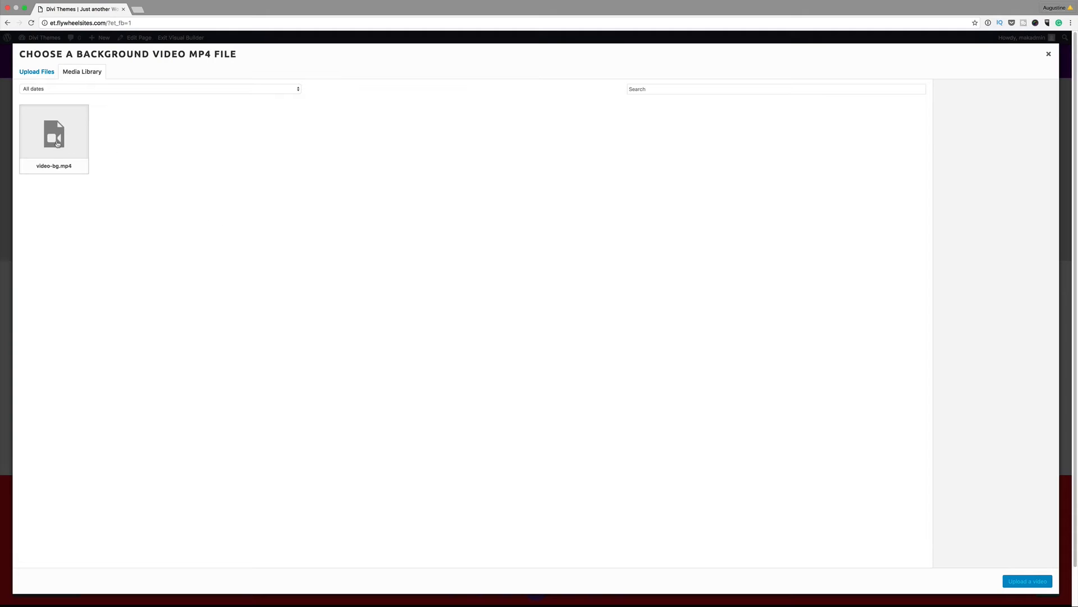
{"action": "mouse_move", "coordinate": [56, 92]}
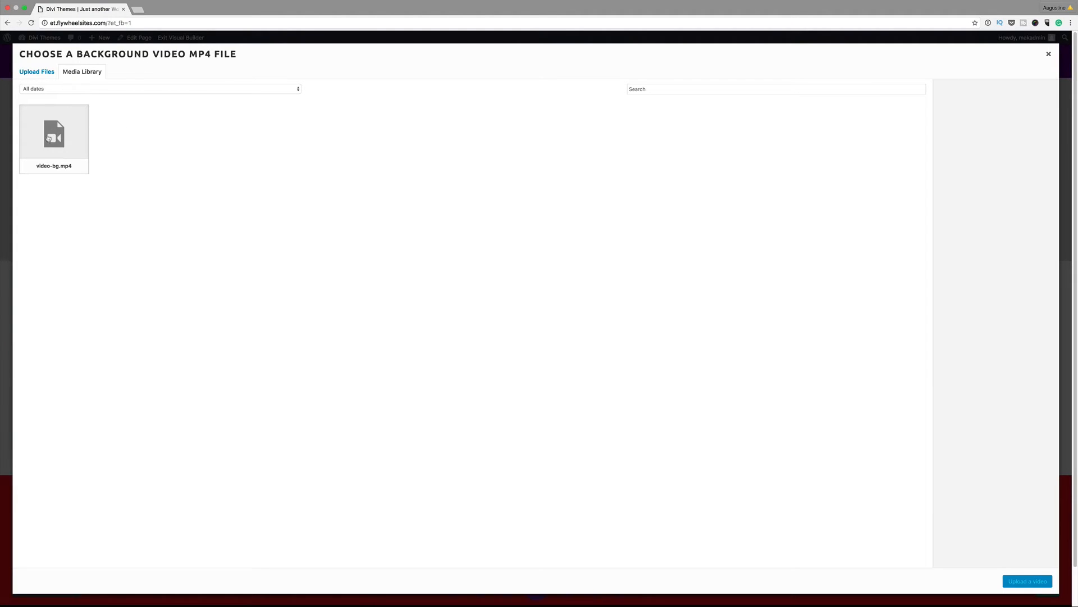
{"action": "left_click", "coordinate": [54, 132]}
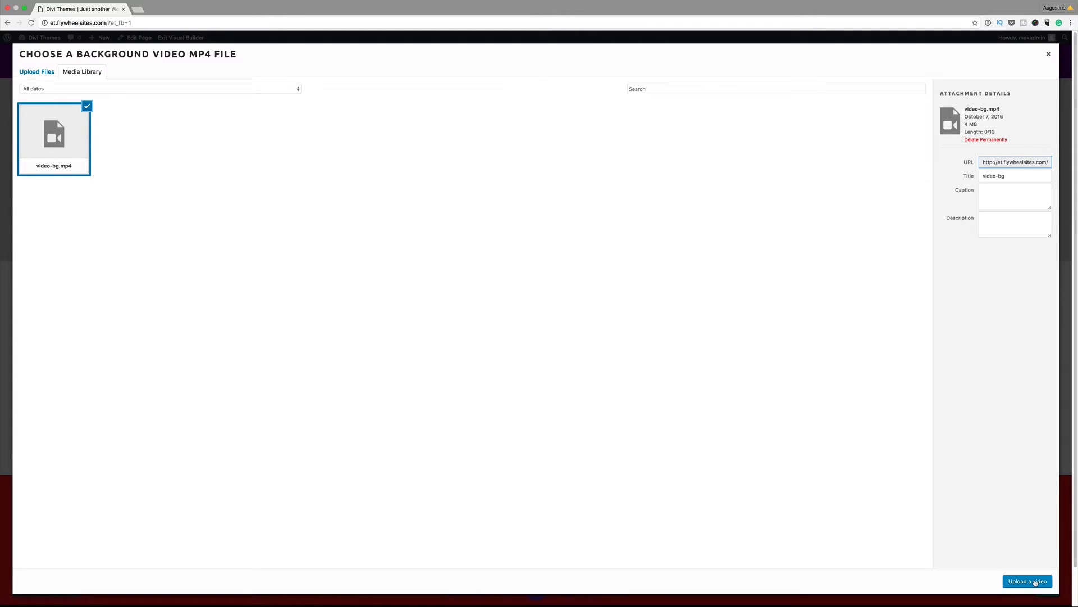
{"action": "left_click", "coordinate": [1027, 581]}
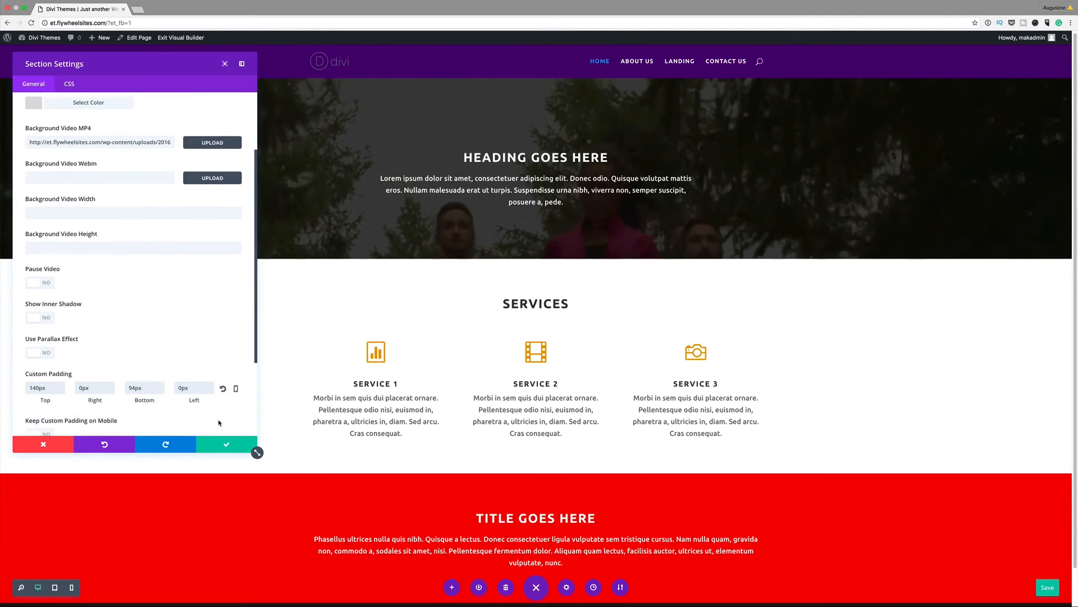
{"action": "left_click", "coordinate": [226, 443]}
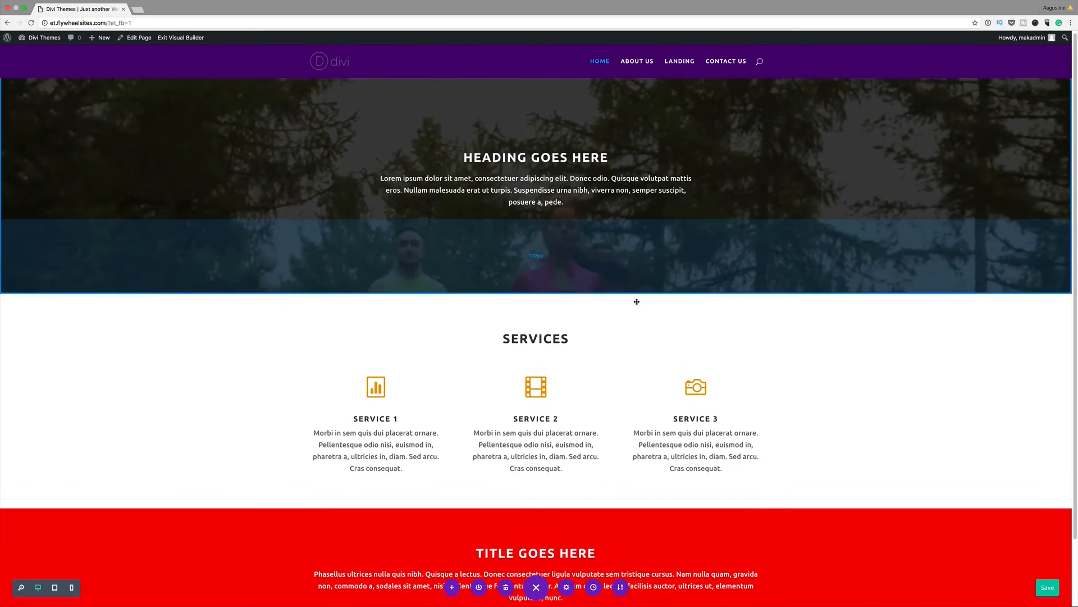
Drag the hero section's bottom padding to make it taller, then exit the Visual Builder.
{"action": "left_click_drag", "start_coordinate": [636, 301], "coordinate": [640, 396]}
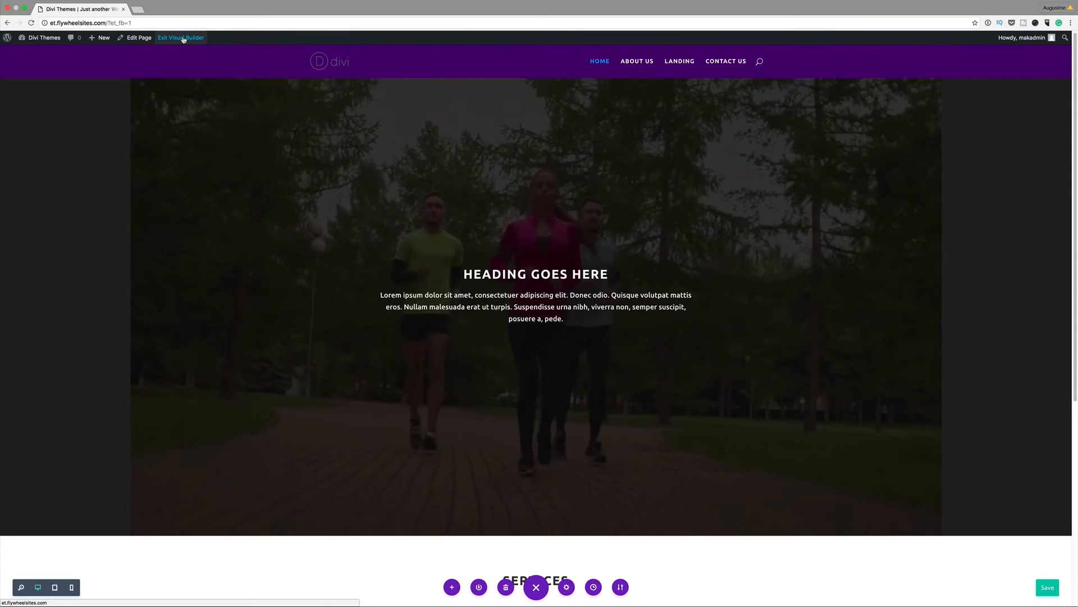
{"action": "left_click", "coordinate": [180, 37]}
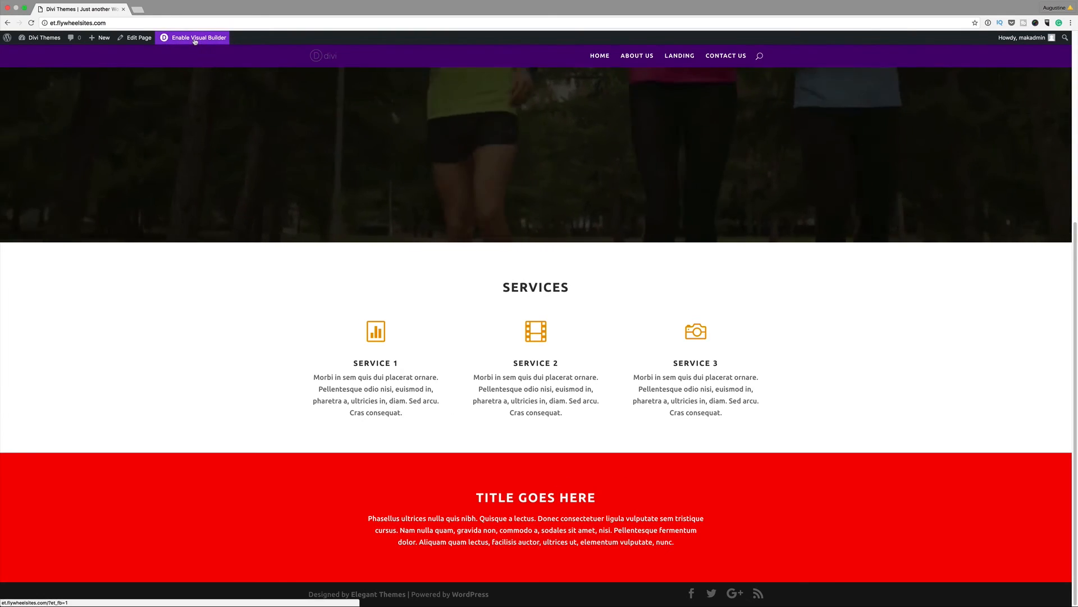
{"action": "left_click", "coordinate": [197, 37]}
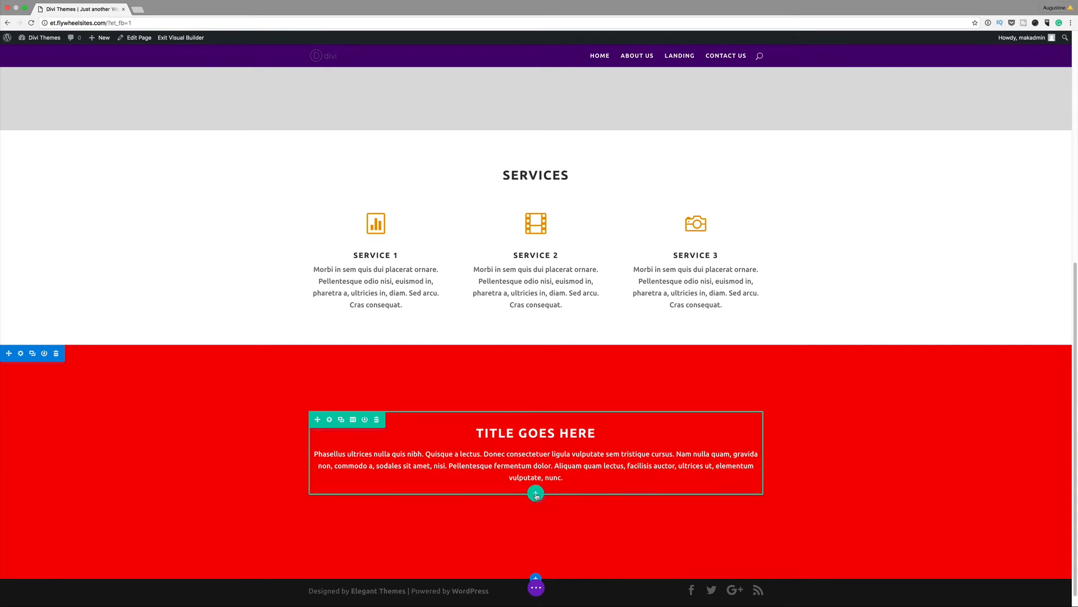
Insert a Button module under the red section's text with Light text colour and save.
{"action": "left_click", "coordinate": [535, 495]}
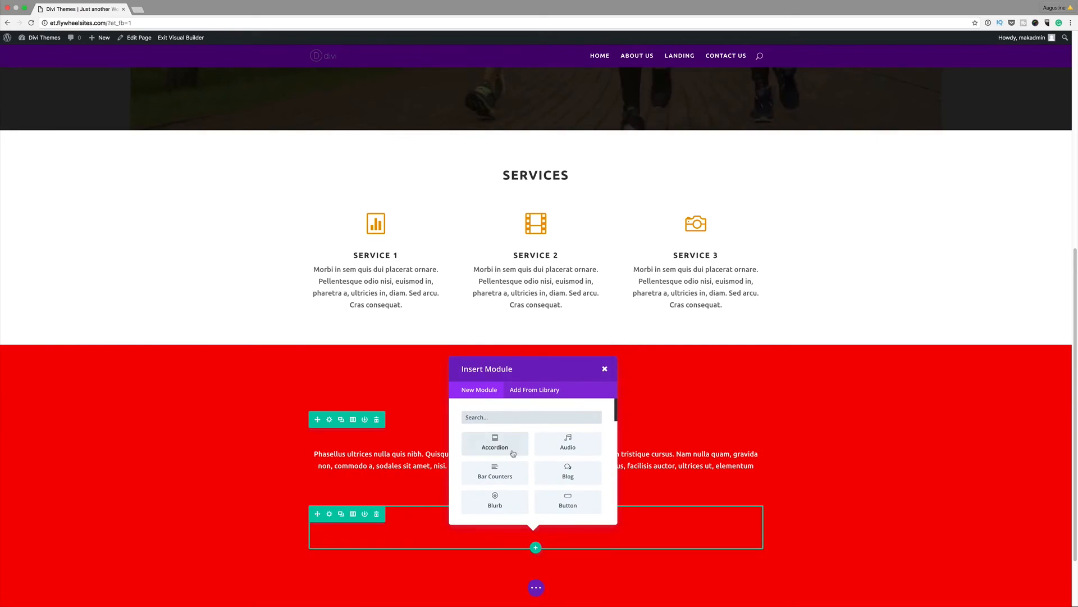
{"action": "left_click", "coordinate": [567, 501]}
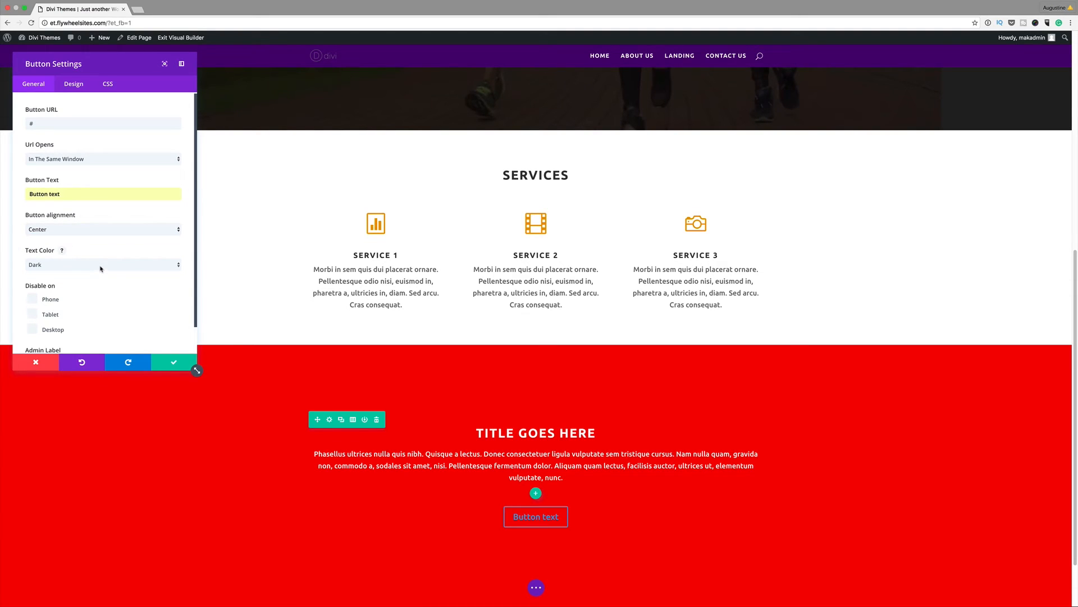
{"action": "left_click", "coordinate": [103, 264]}
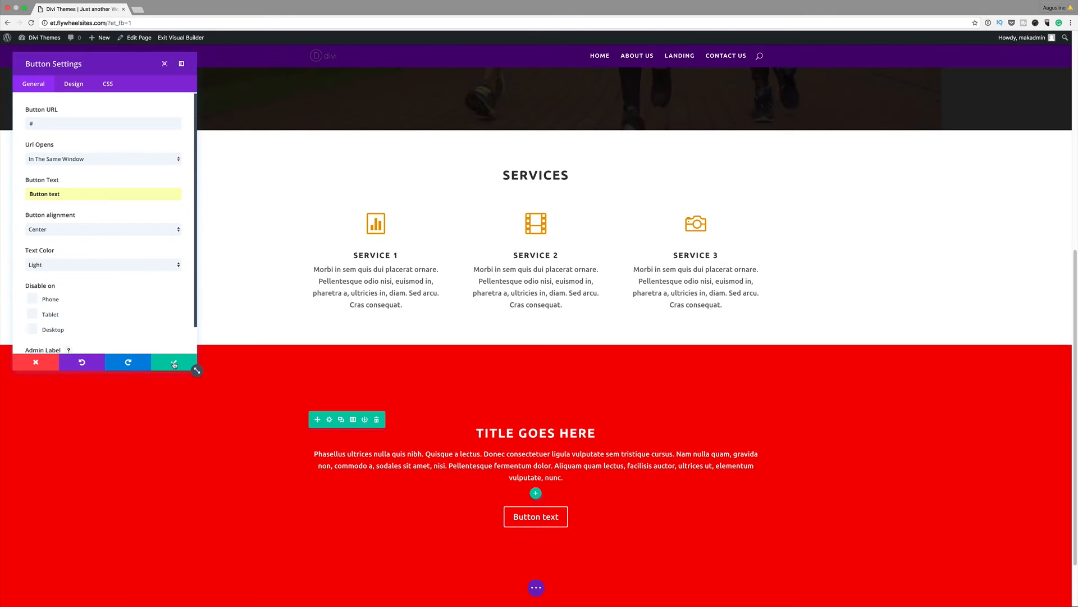
{"action": "mouse_move", "coordinate": [173, 363]}
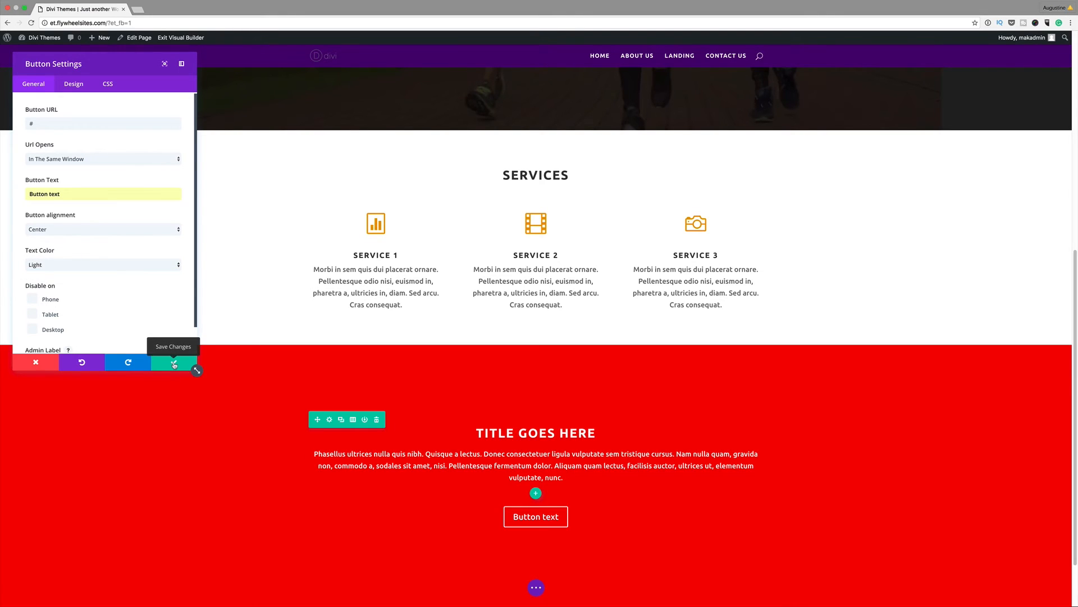
{"action": "left_click", "coordinate": [173, 363]}
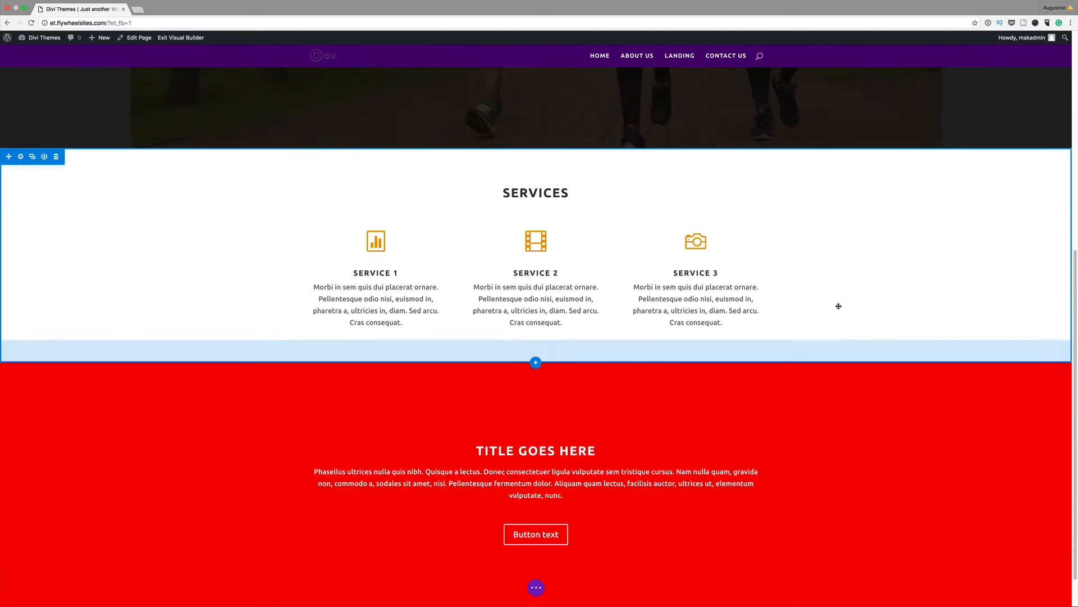
Navigate to the About Us page from the site menu.
{"action": "scroll", "scroll_direction": "down", "scroll_amount": 3}
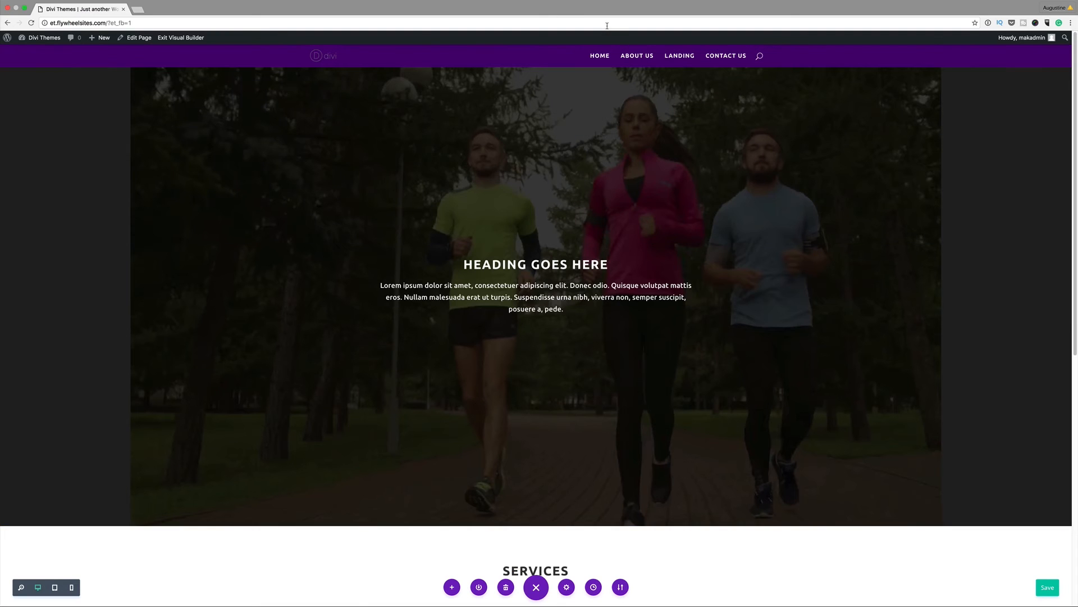
{"action": "left_click", "coordinate": [636, 56]}
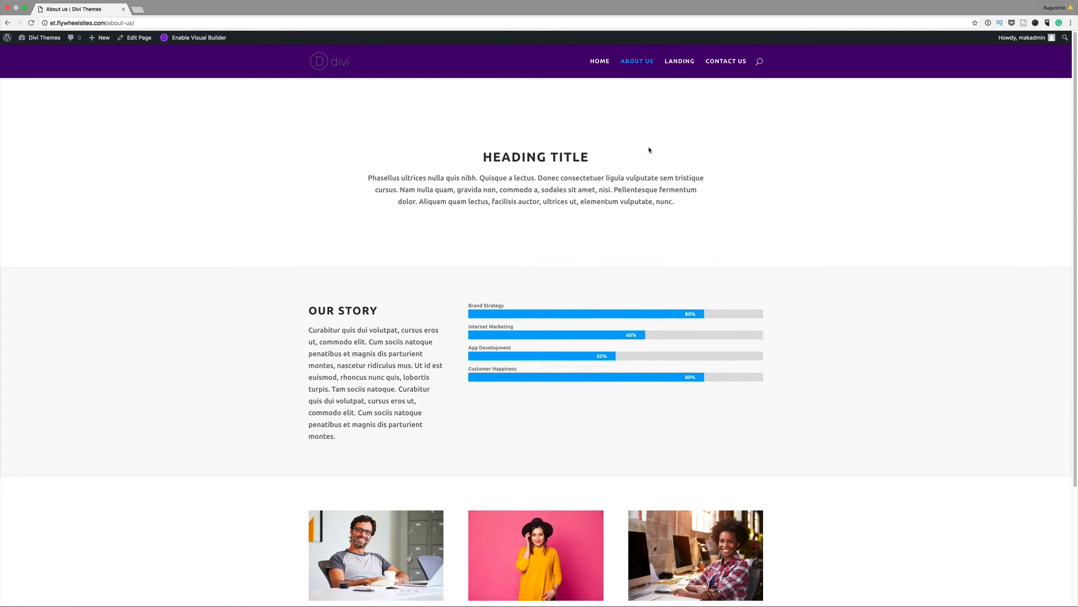
{"action": "mouse_move", "coordinate": [521, 200]}
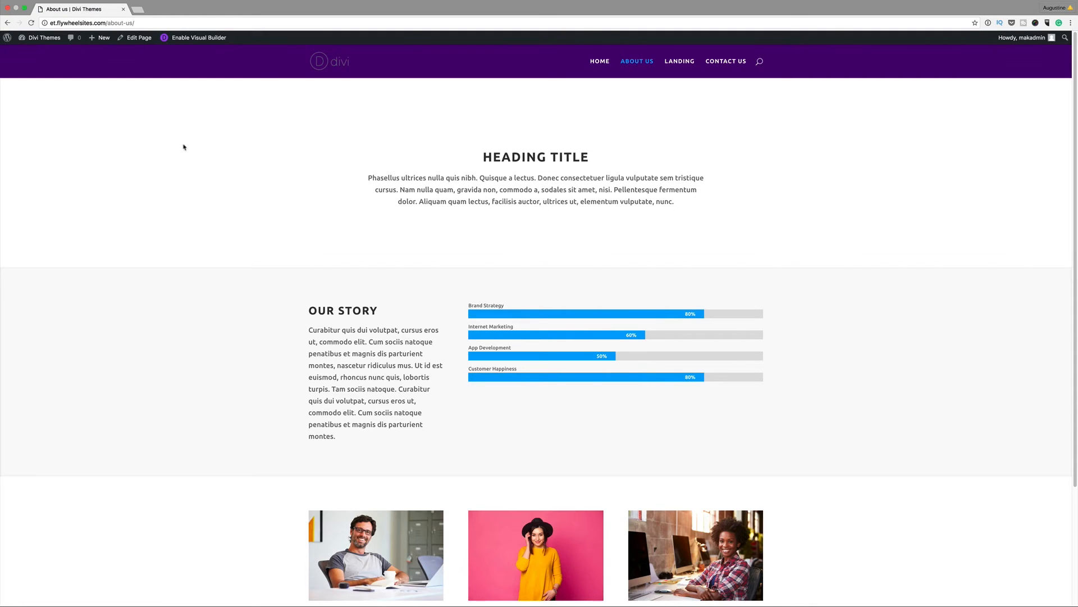
{"action": "mouse_move", "coordinate": [191, 54]}
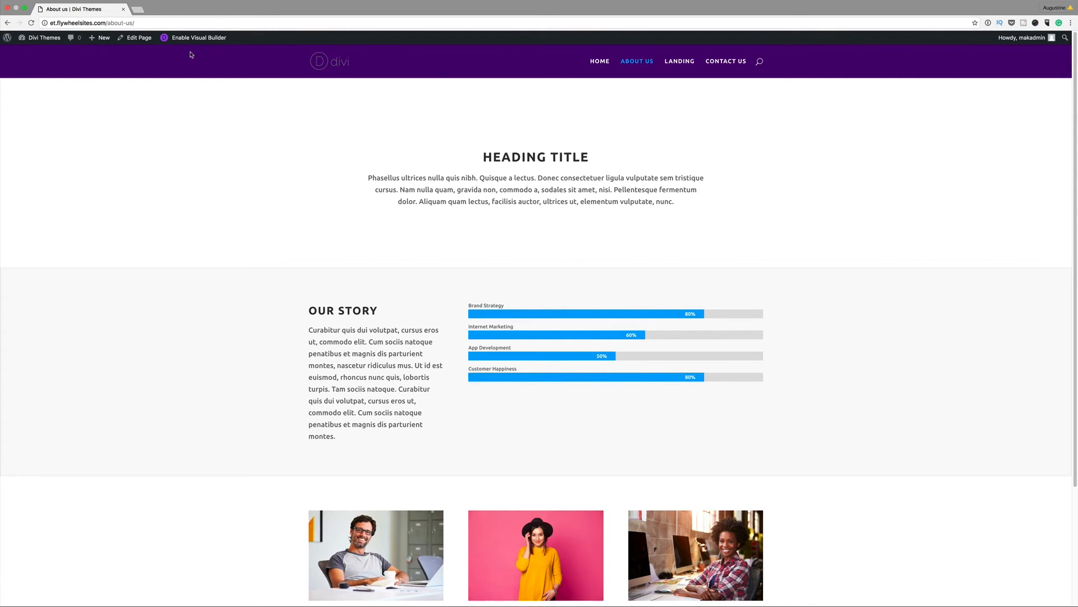
Enable the Visual Builder and set the header section's background image to the orange team photo.
{"action": "left_click", "coordinate": [199, 37]}
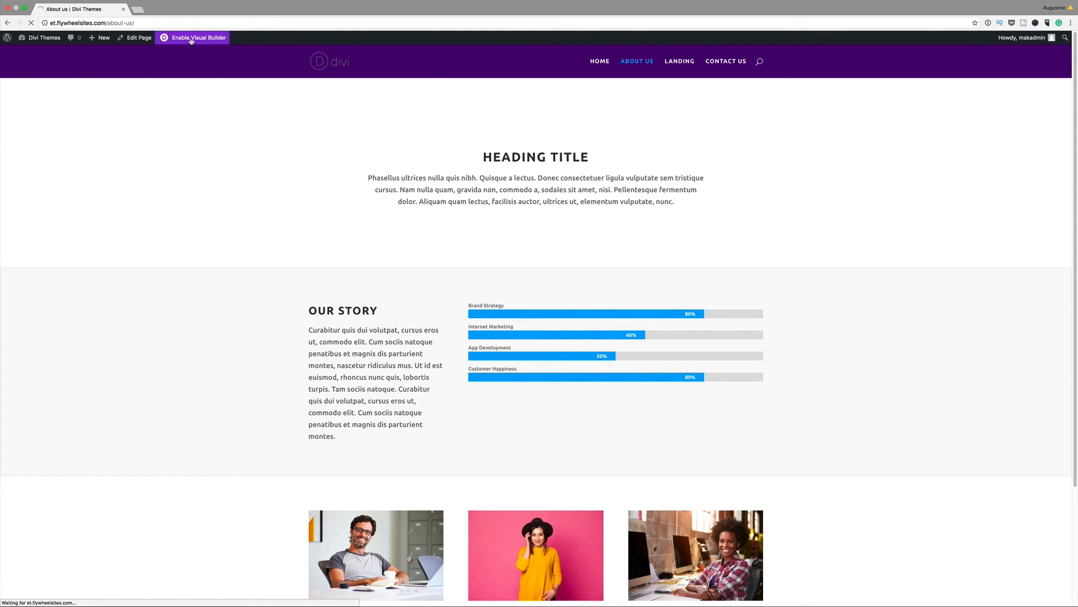
{"action": "left_click", "coordinate": [198, 38]}
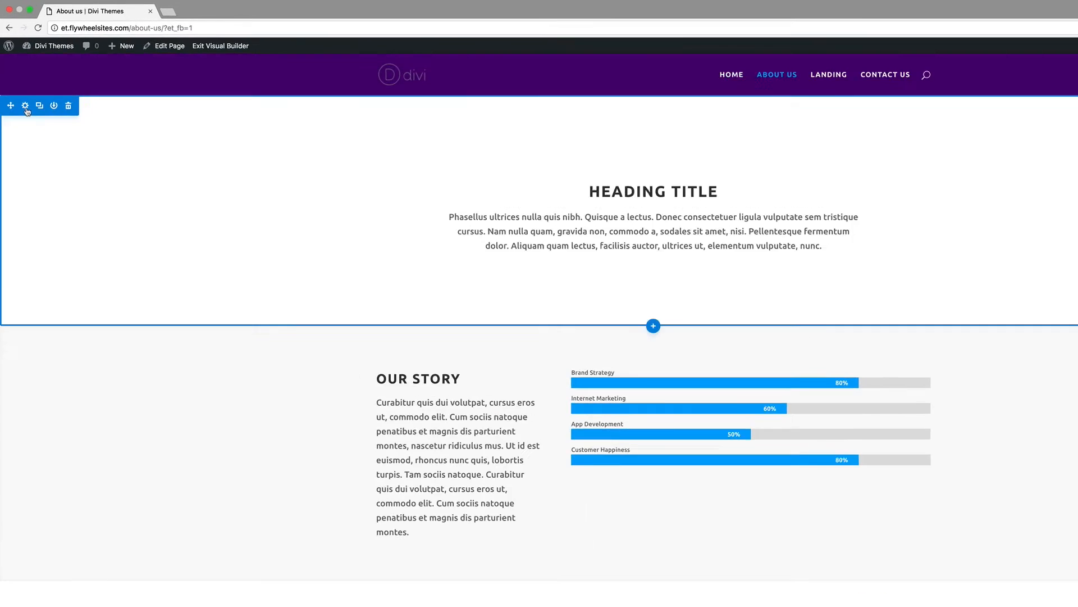
{"action": "left_click", "coordinate": [25, 106]}
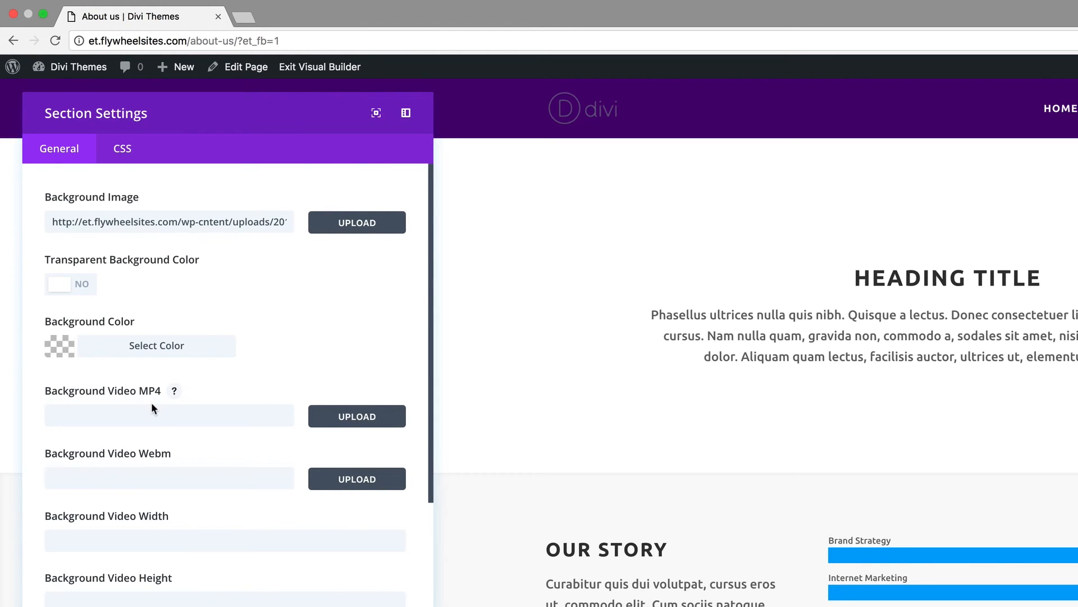
{"action": "mouse_move", "coordinate": [357, 223]}
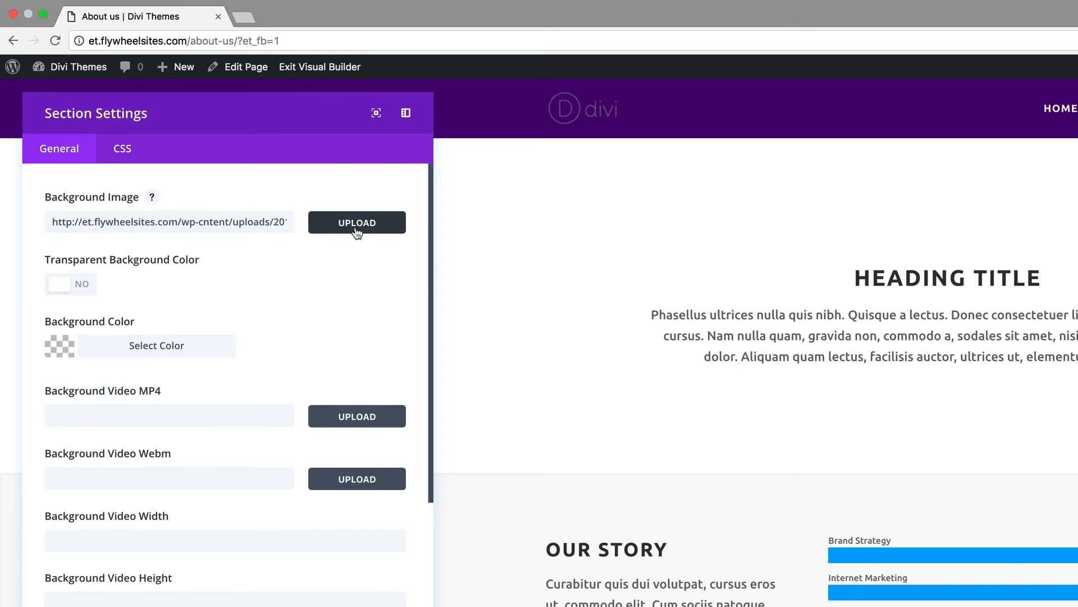
{"action": "left_click", "coordinate": [356, 222]}
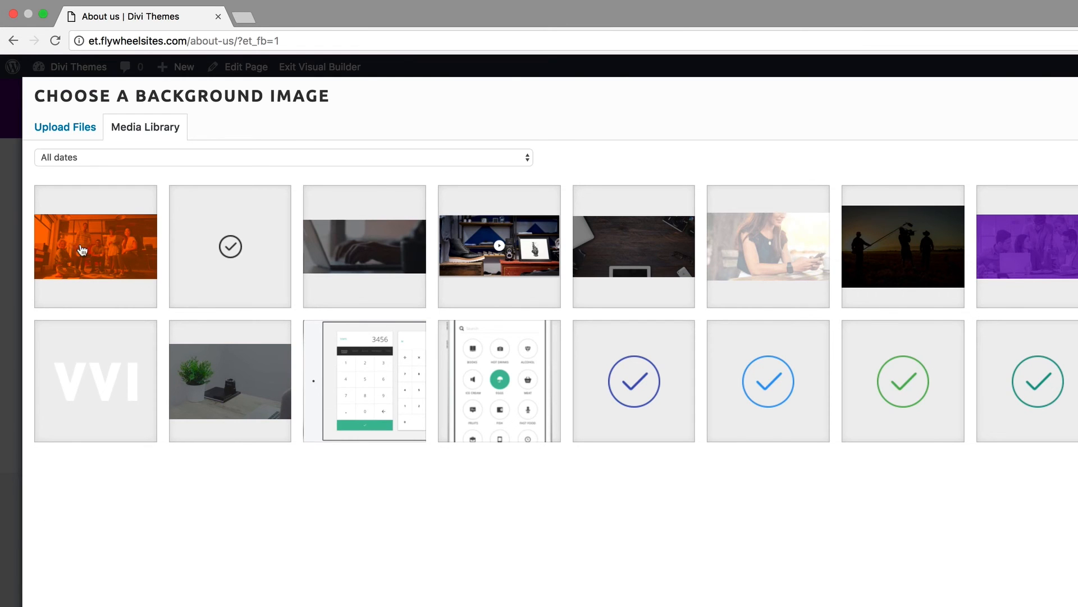
{"action": "left_click", "coordinate": [94, 246]}
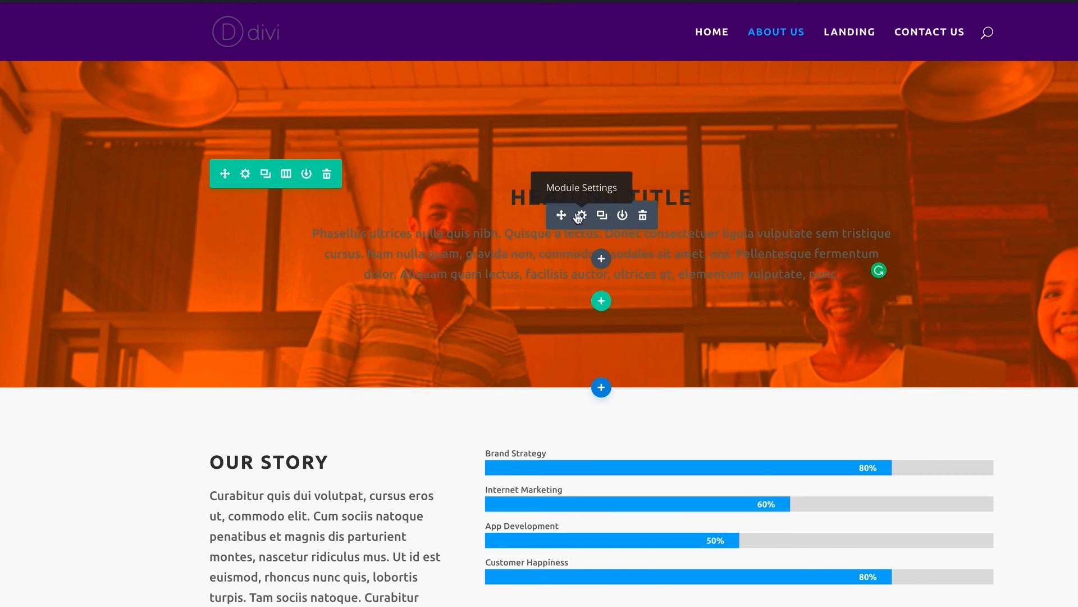
Change the heading text module's Text Color from Dark to Light.
{"action": "left_click", "coordinate": [580, 216]}
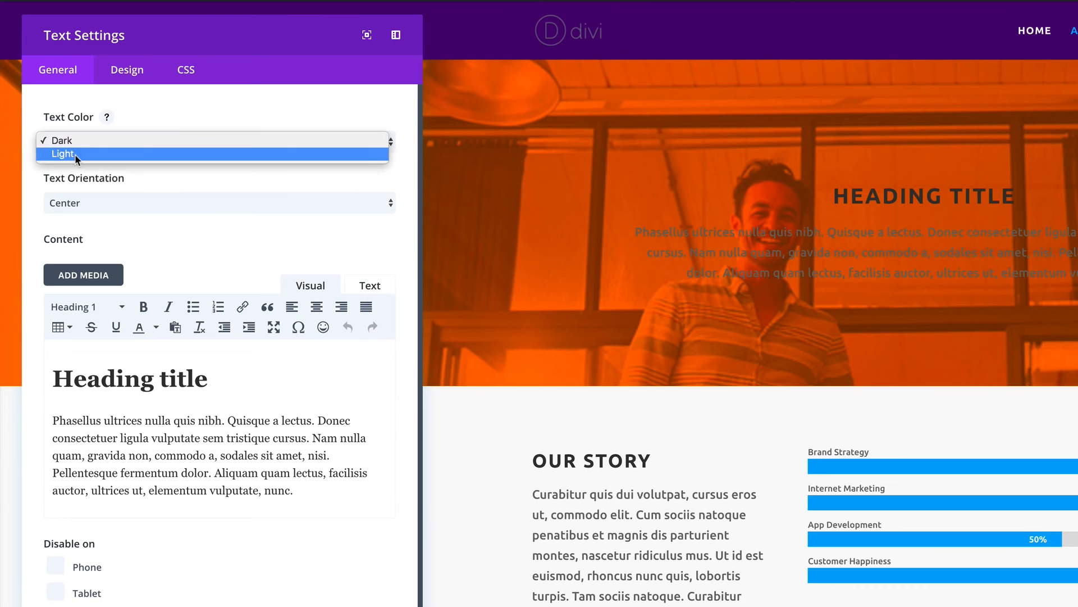
{"action": "left_click", "coordinate": [63, 154]}
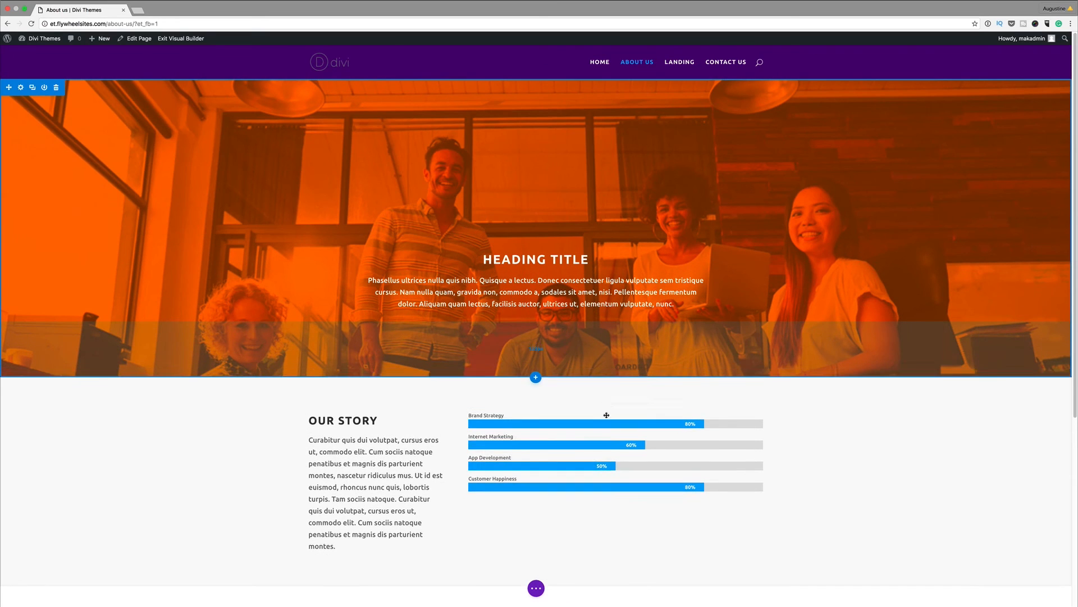
Reach the header section's settings to enable Use Parallax Effect with True Parallax.
{"action": "scroll", "scroll_direction": "down", "scroll_amount": 3}
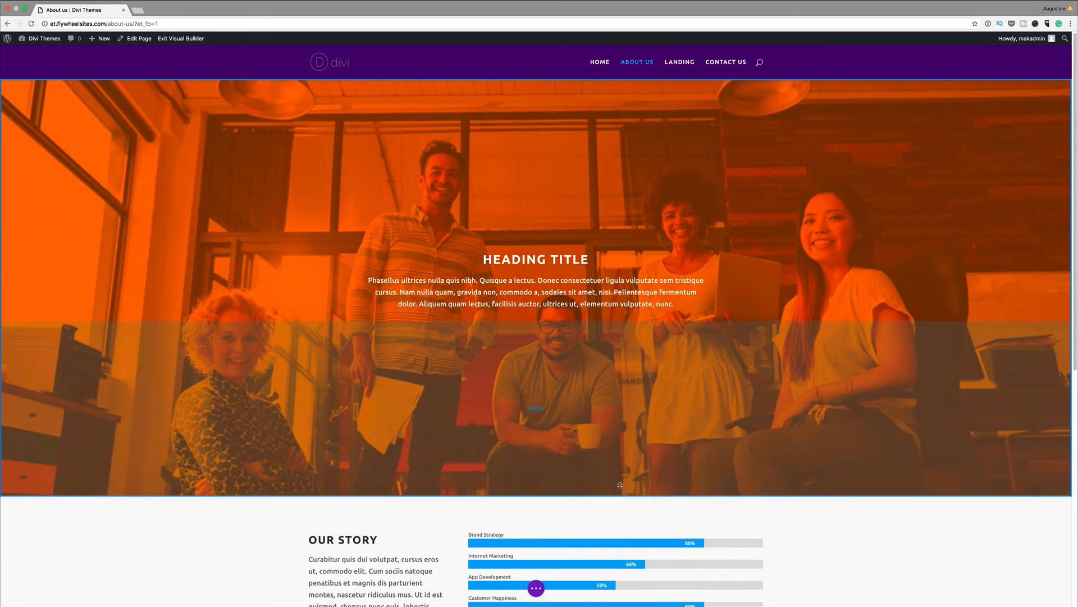
{"action": "scroll", "scroll_direction": "down", "scroll_amount": 3}
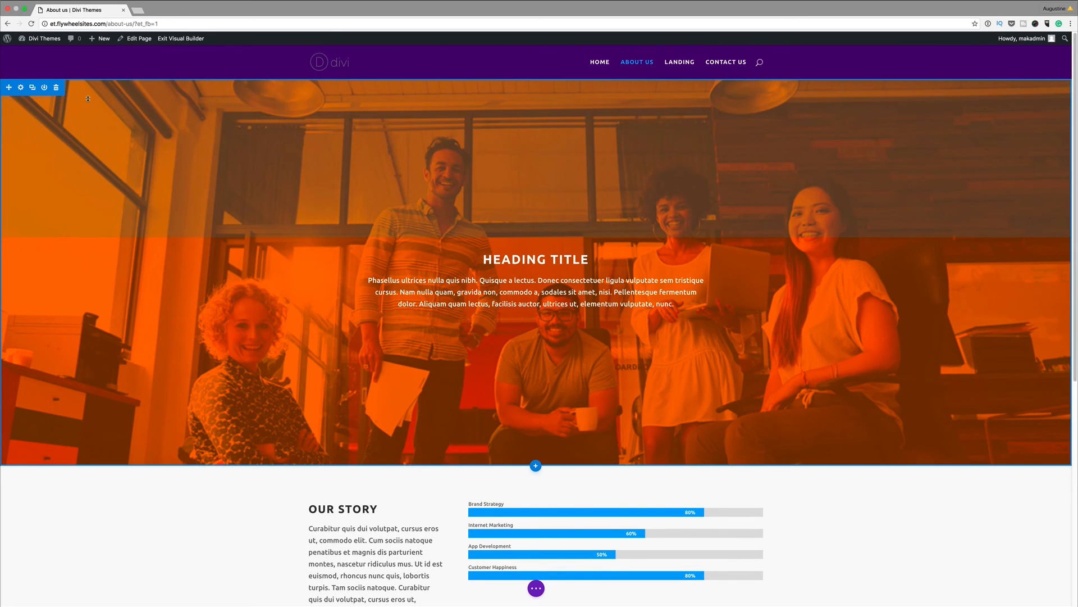
{"action": "left_click", "coordinate": [20, 88]}
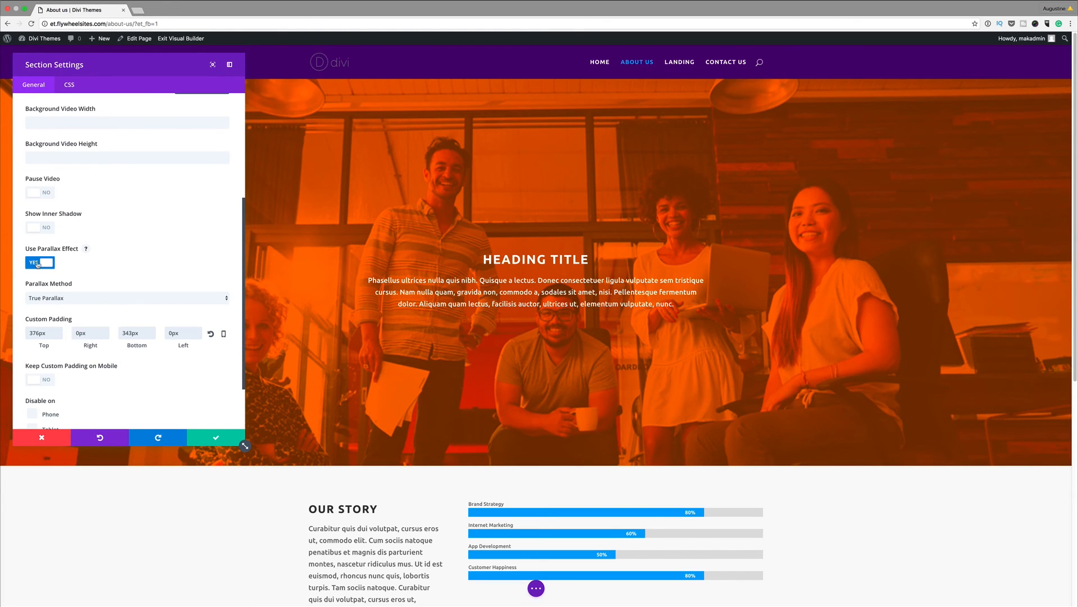
Toggle the parallax effect off and back on, then review the live About Us page.
{"action": "left_click", "coordinate": [39, 262]}
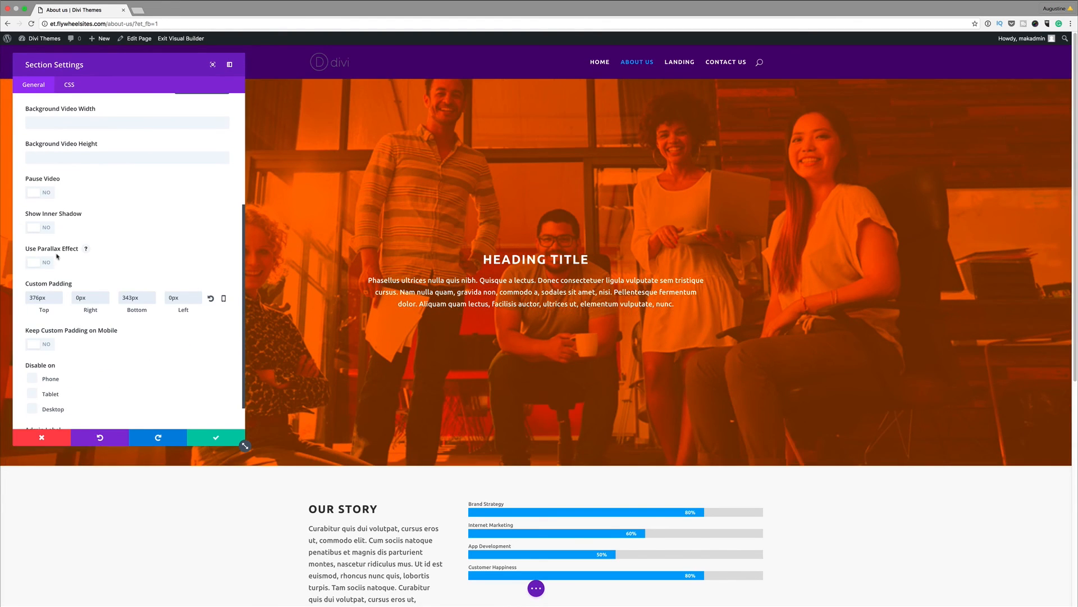
{"action": "left_click", "coordinate": [39, 262]}
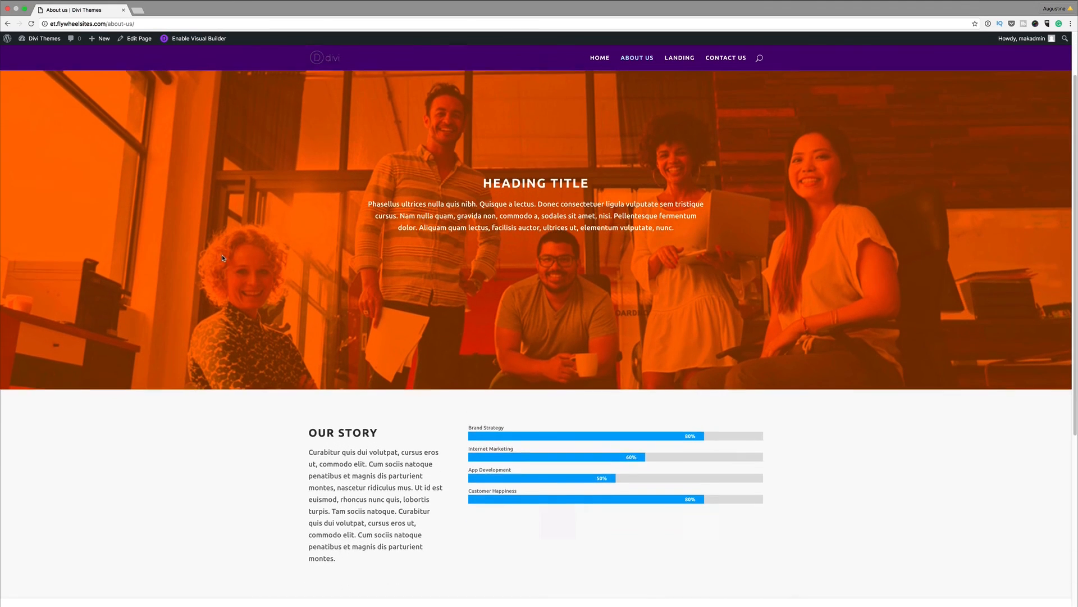
{"action": "scroll", "scroll_direction": "down", "scroll_amount": 3}
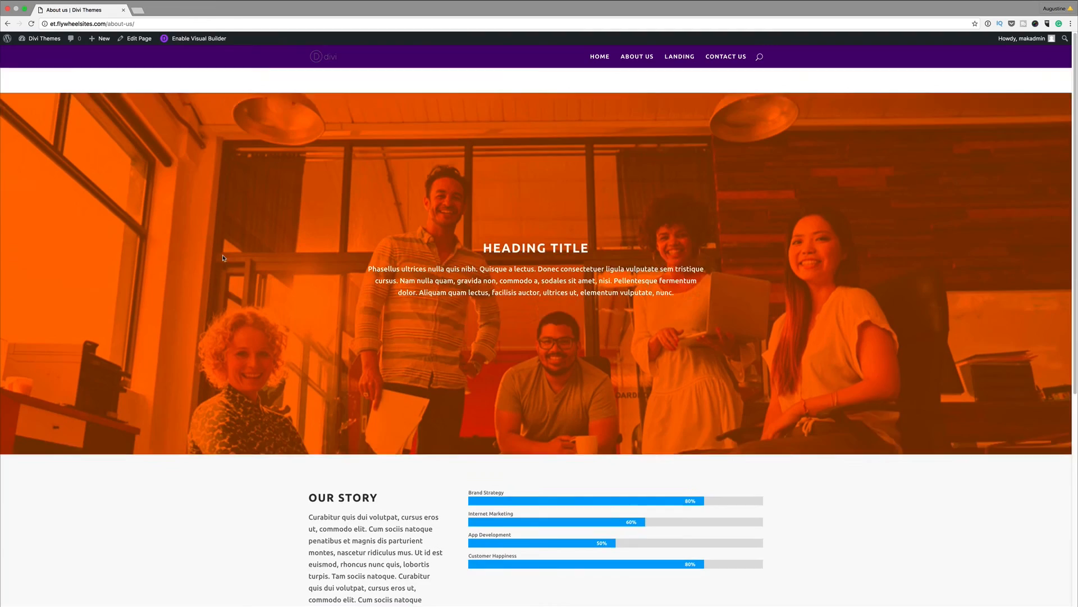